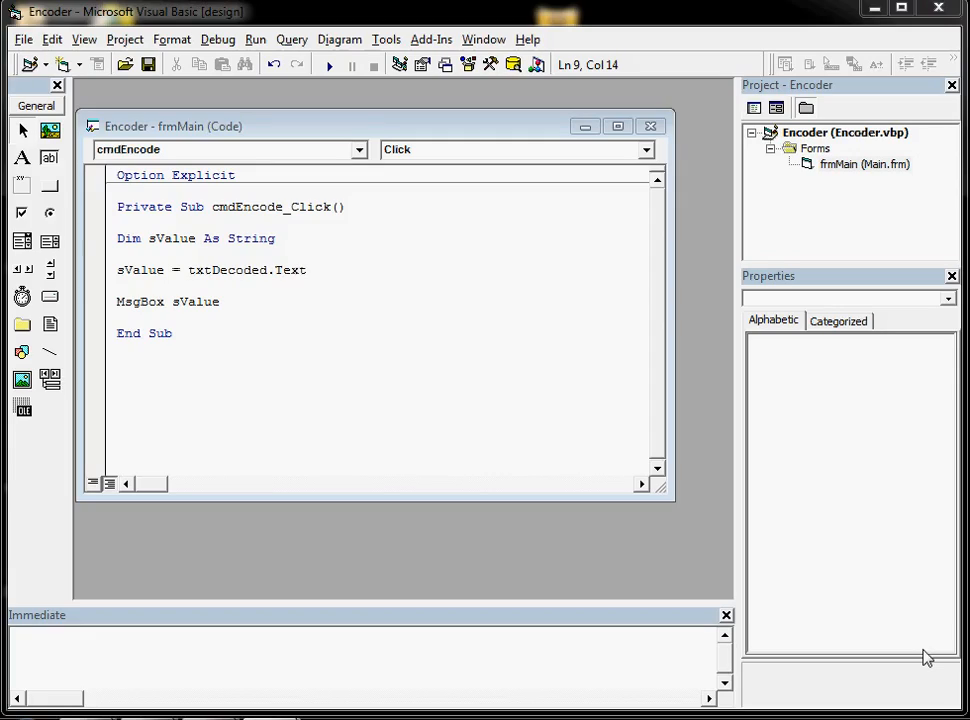
pyautogui.moveTo(871, 627)
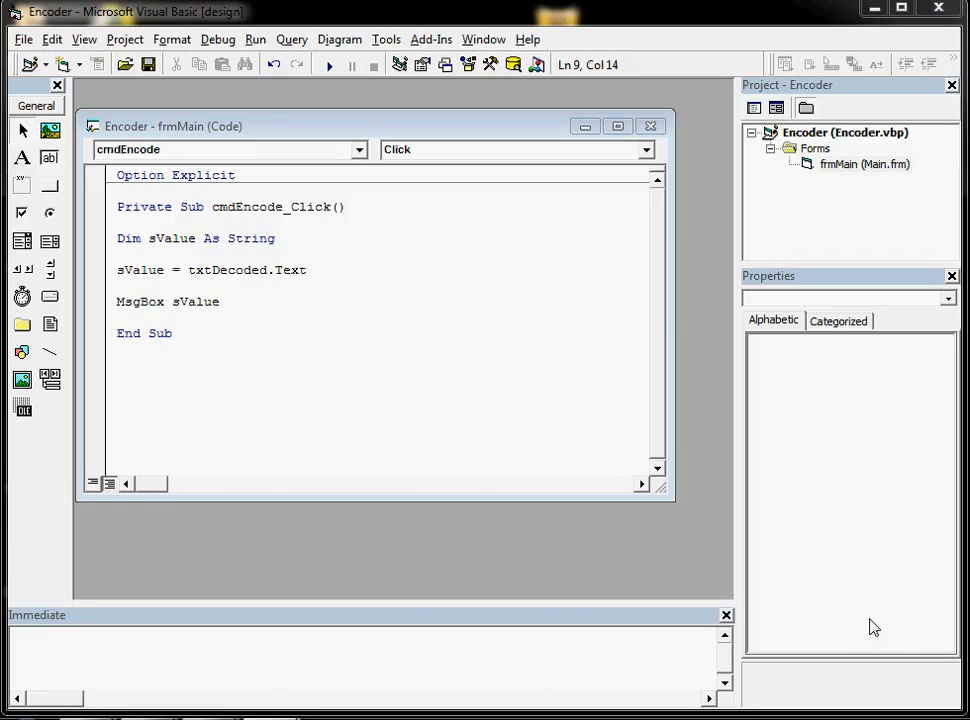
pyautogui.moveTo(852, 630)
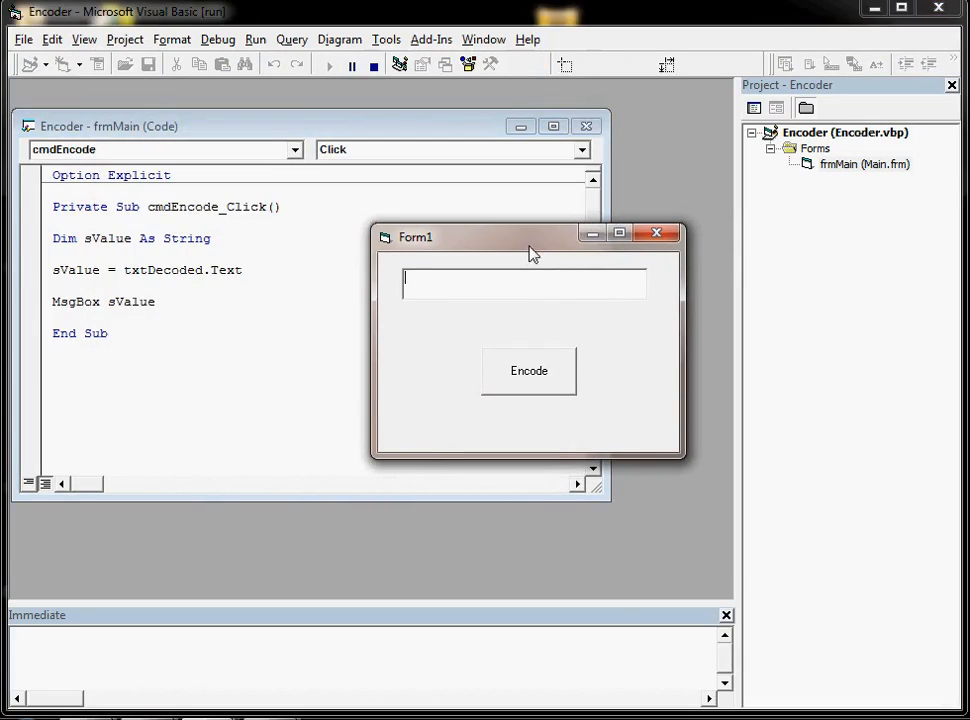
pyautogui.moveTo(463, 332)
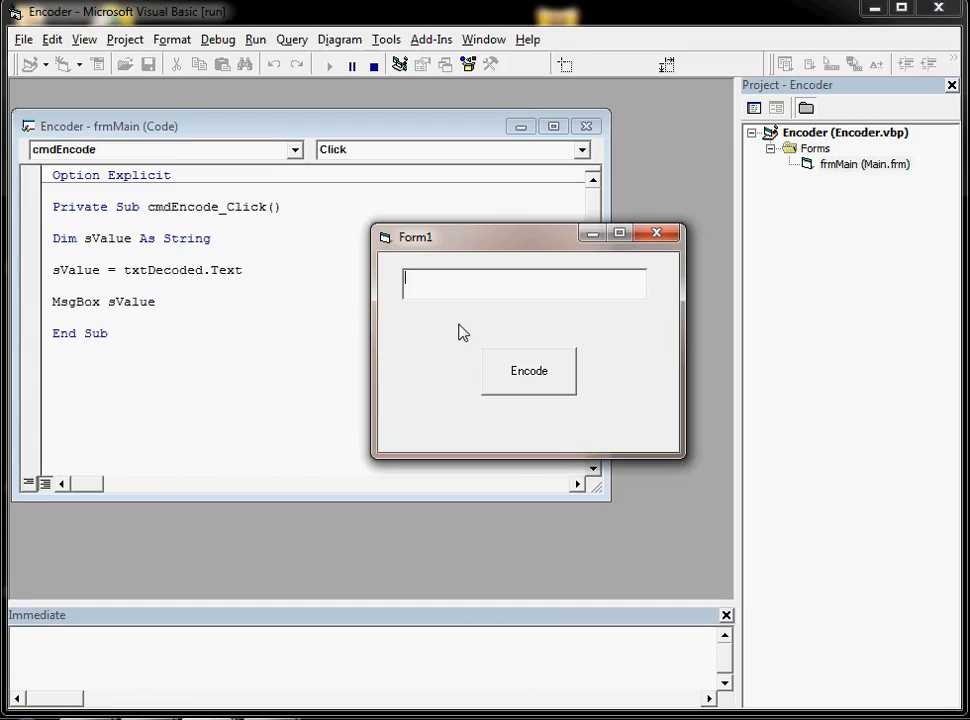
pyautogui.moveTo(528, 376)
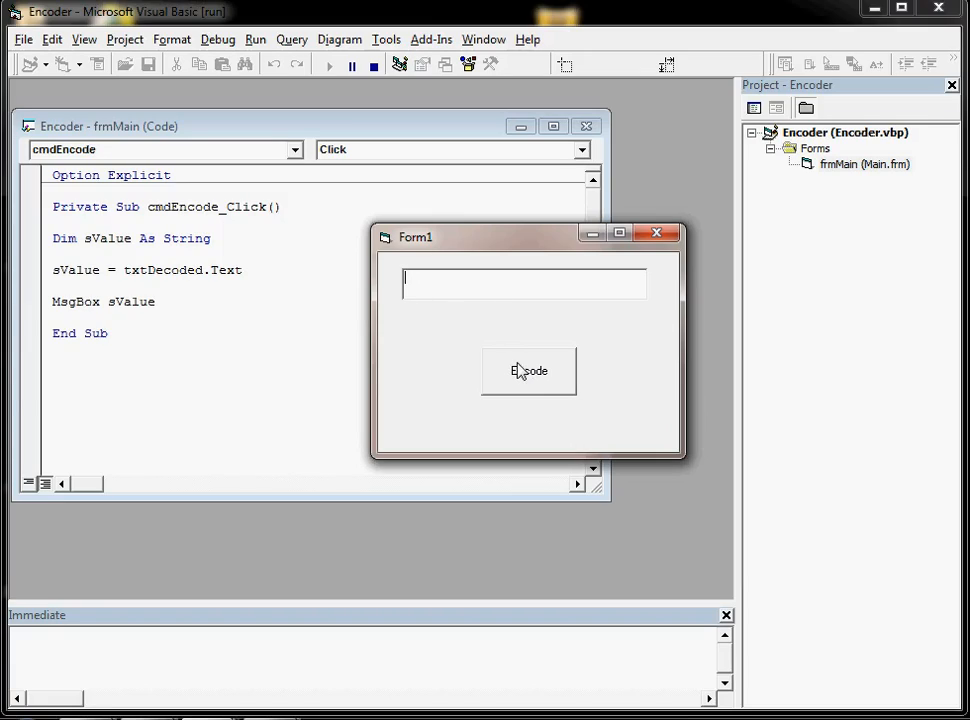
# Step: Click Encode with the text box empty and dismiss the blank message box
pyautogui.click(528, 371)
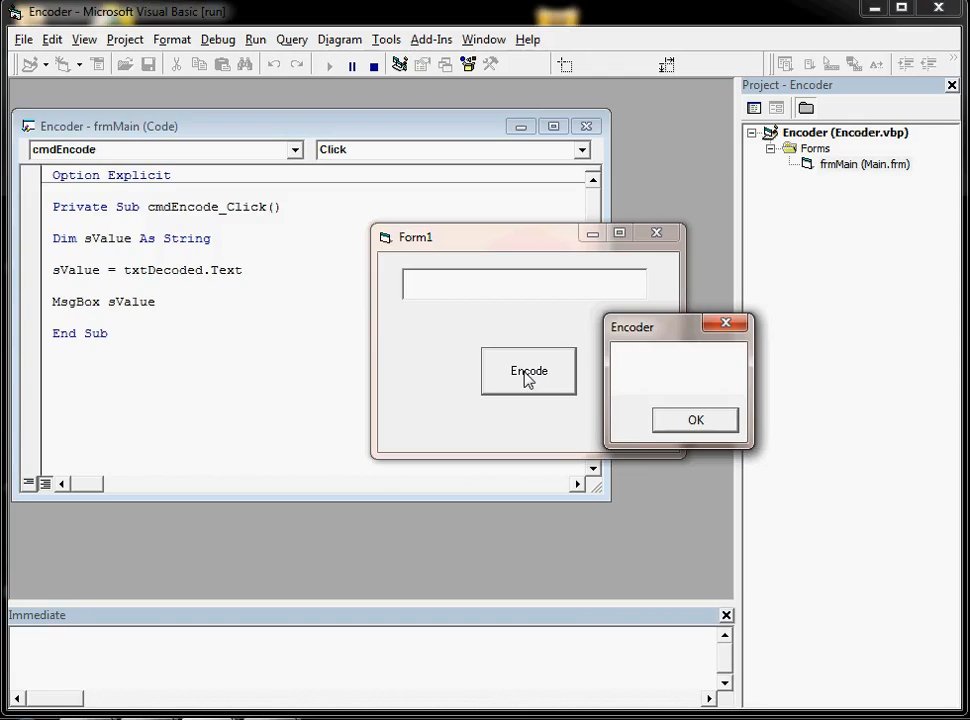
pyautogui.moveTo(503, 351)
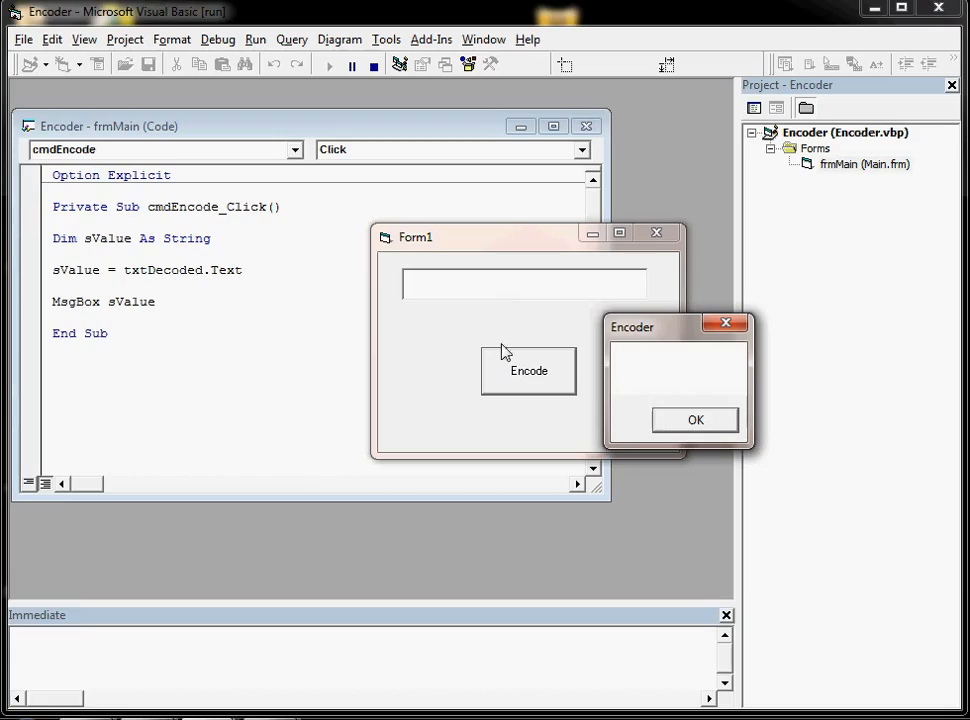
pyautogui.moveTo(670, 356)
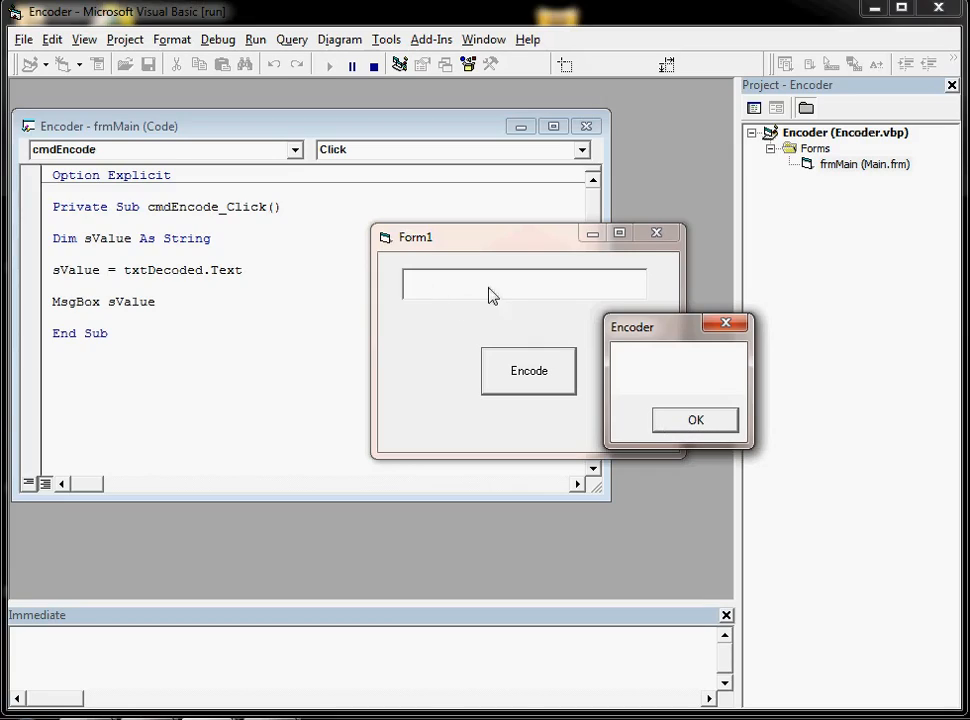
pyautogui.click(695, 419)
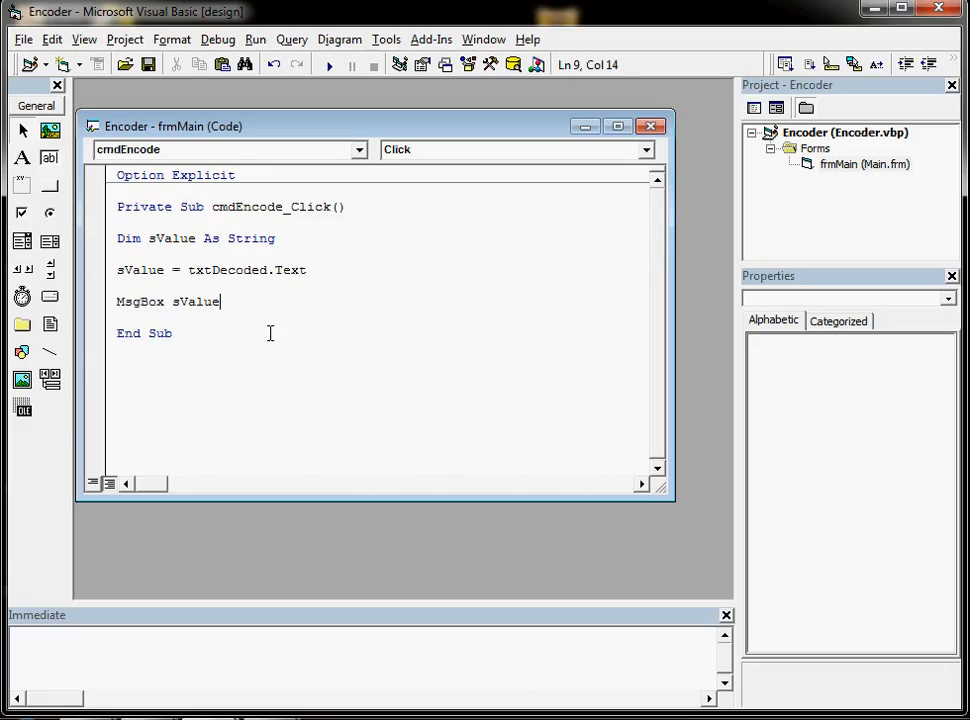
# Step: Select and delete the MsgBox sValue line
pyautogui.tripleClick(168, 301)
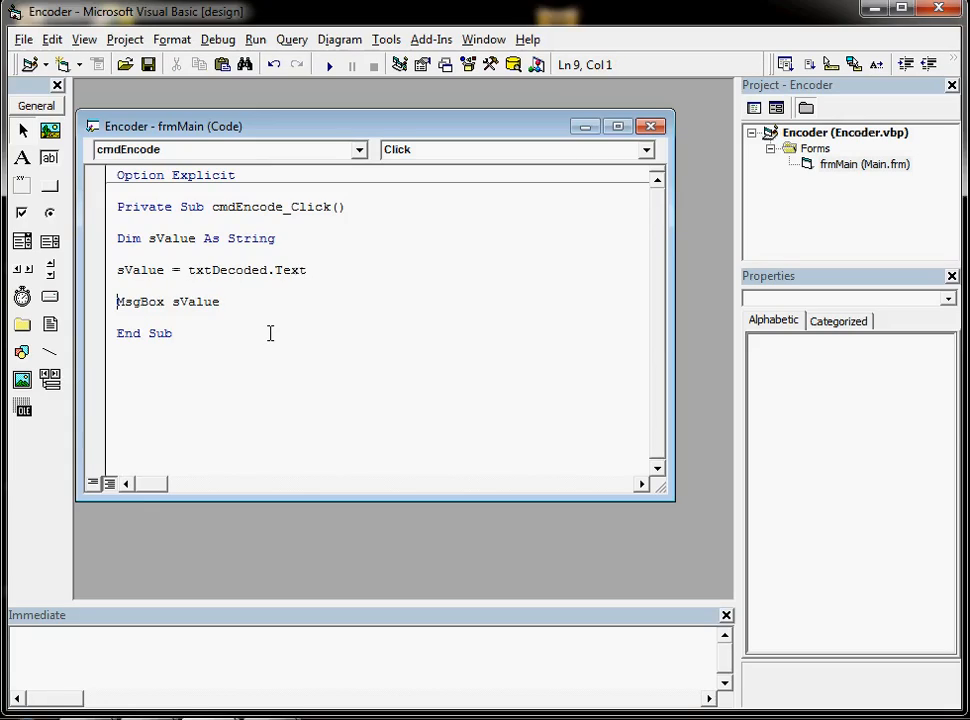
pyautogui.moveTo(117, 301); pyautogui.dragTo(219, 301)
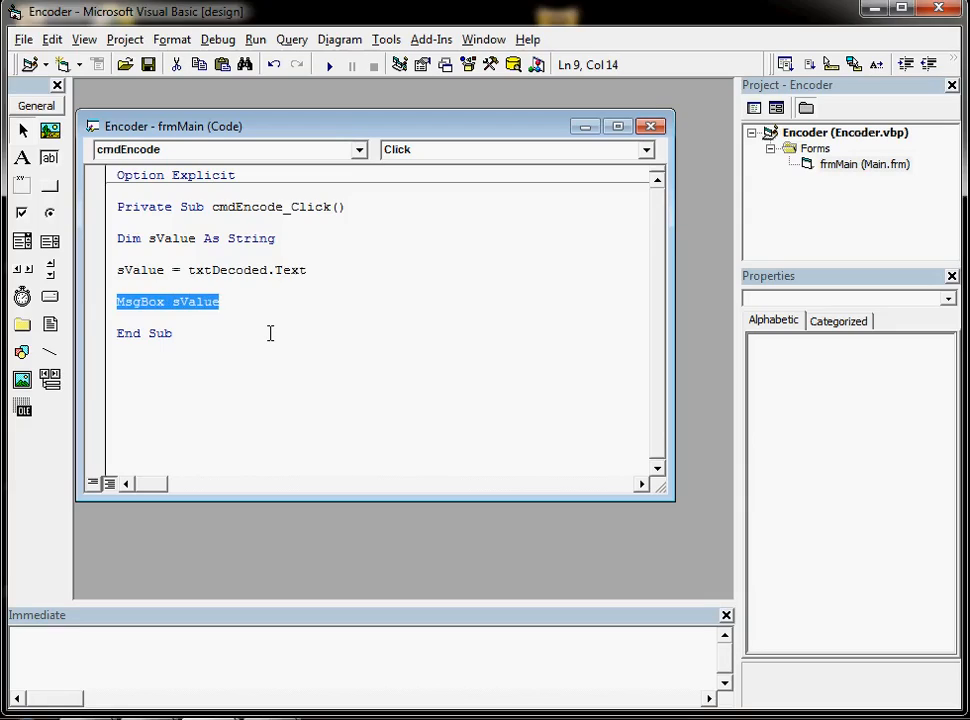
pyautogui.press('Delete')
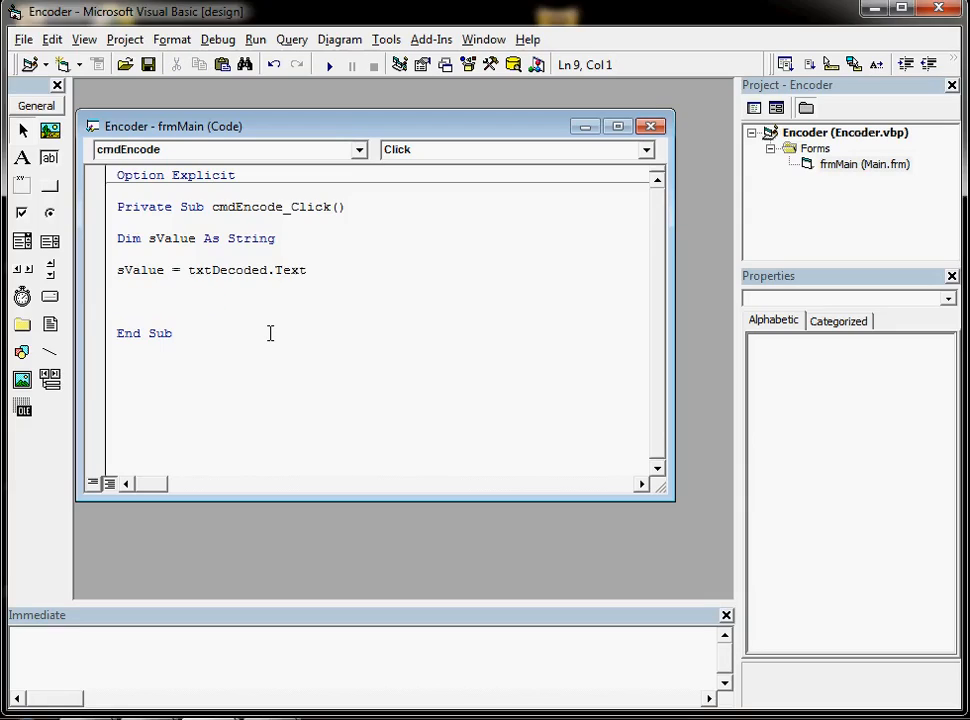
# Step: Type an empty If sValue = "" Then / Else / End If block in its place
pyautogui.write('if s')
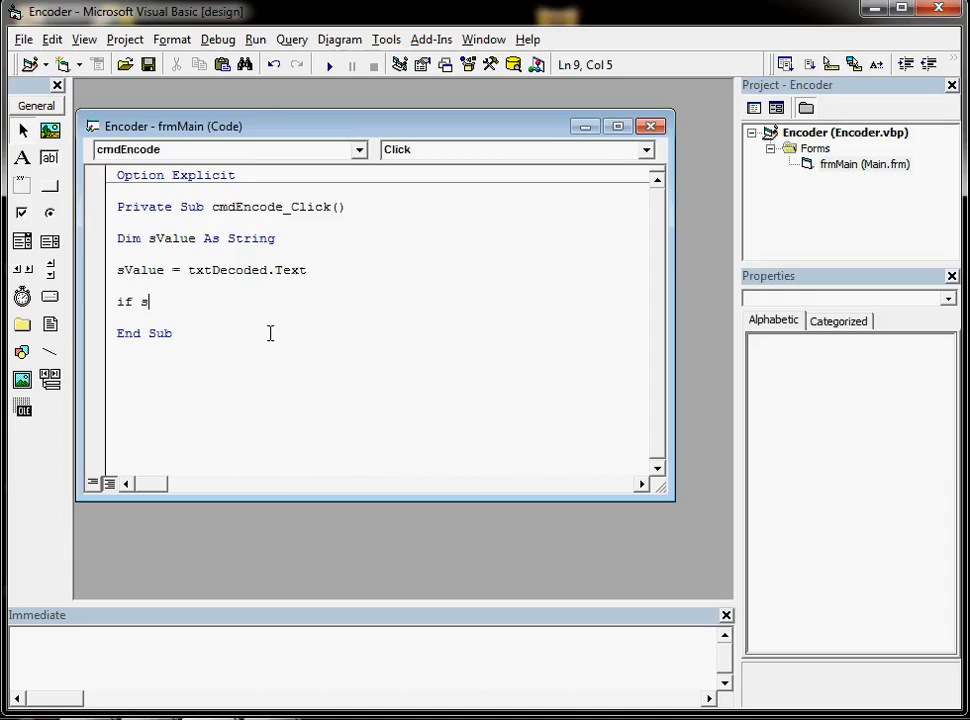
pyautogui.write('value=')
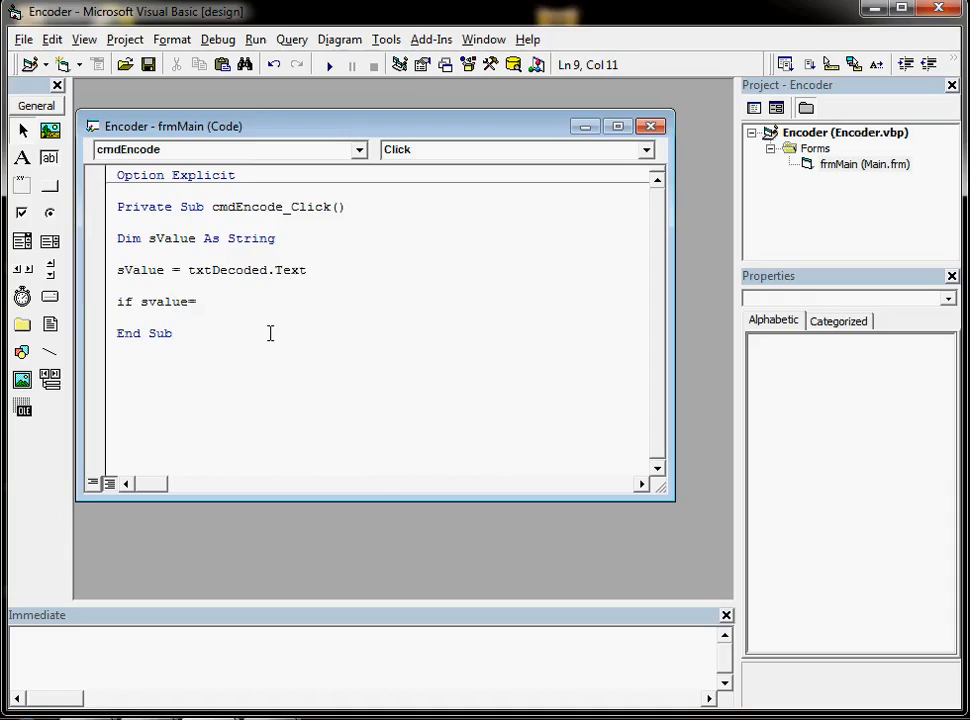
pyautogui.write('"" Then')
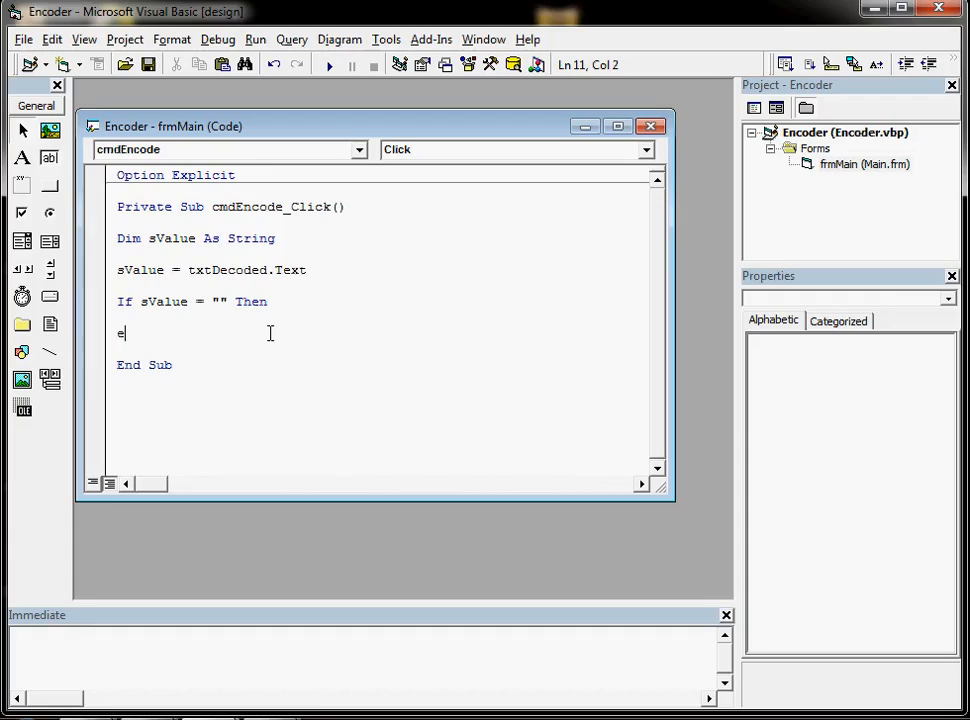
pyautogui.write('else')
pyautogui.write('end if')
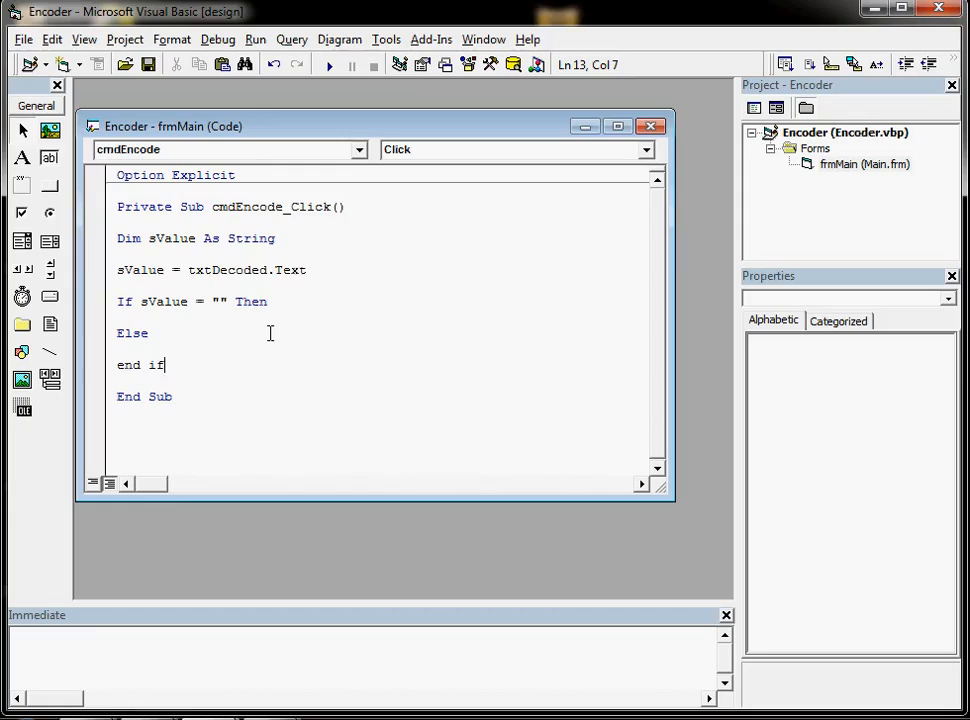
pyautogui.press('Return')
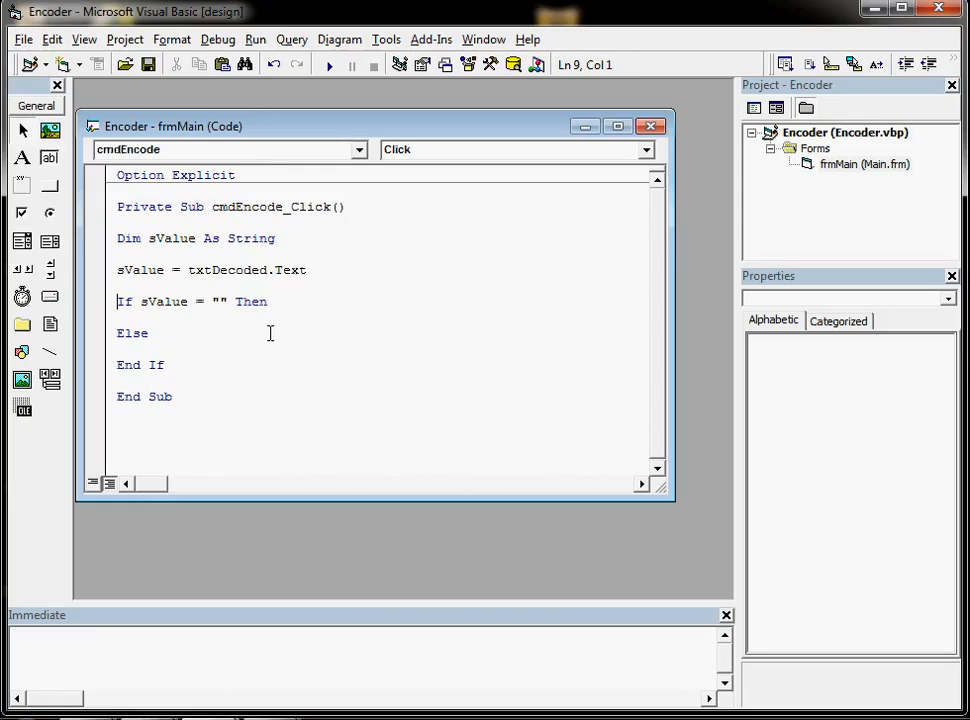
# Step: Add MsgBox "Please enter a value" inside the If branch
pyautogui.moveTo(117, 301); pyautogui.dragTo(170, 371)
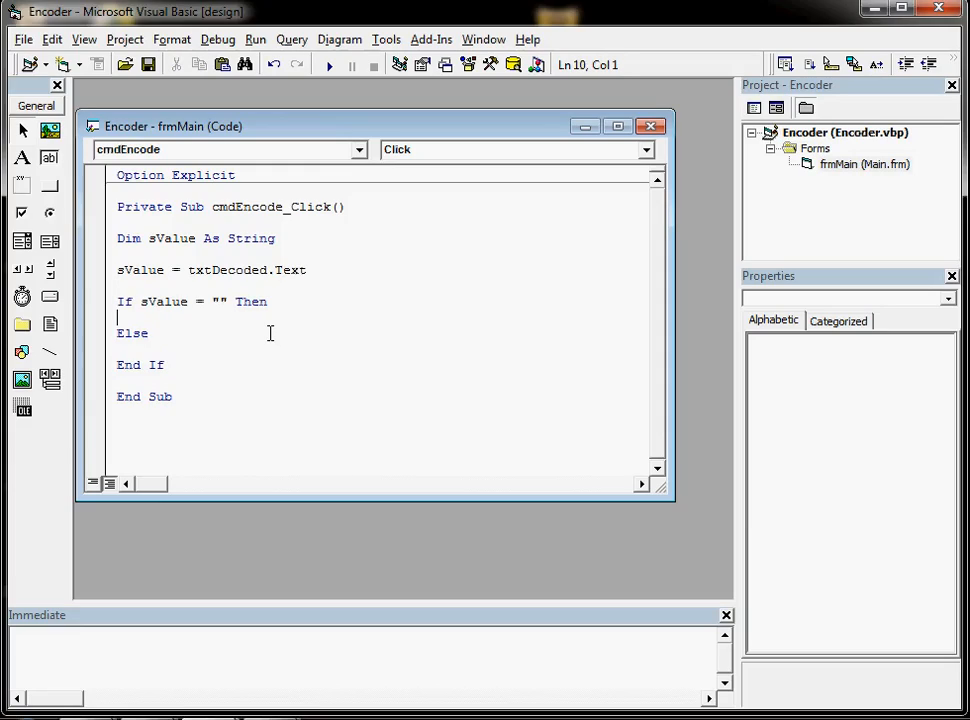
pyautogui.doubleClick(131, 333)
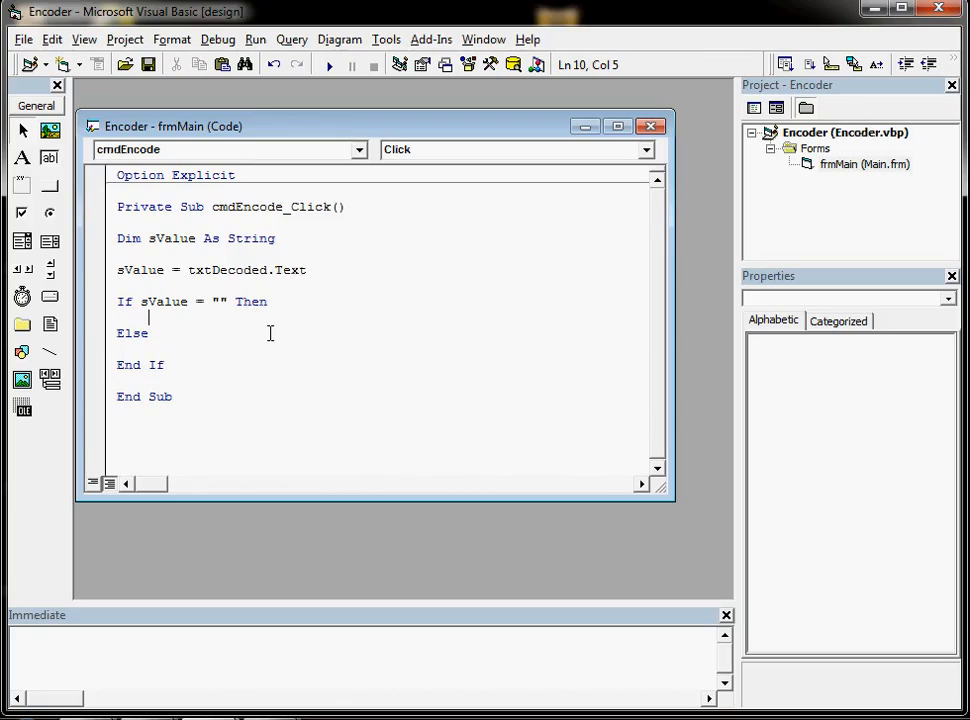
pyautogui.write('msgbox "')
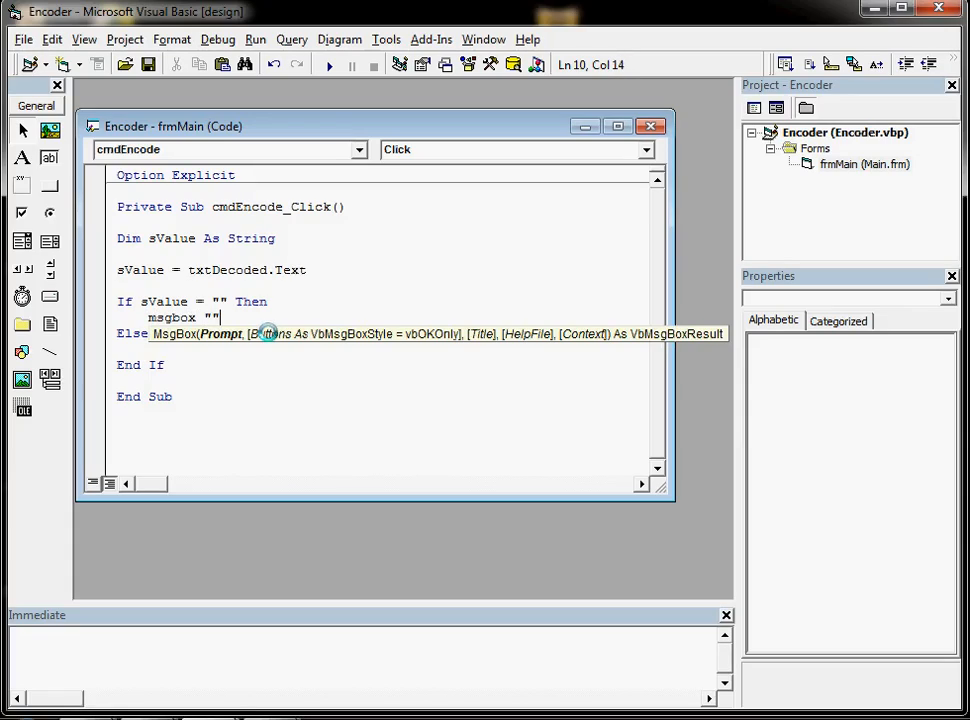
pyautogui.write('Please')
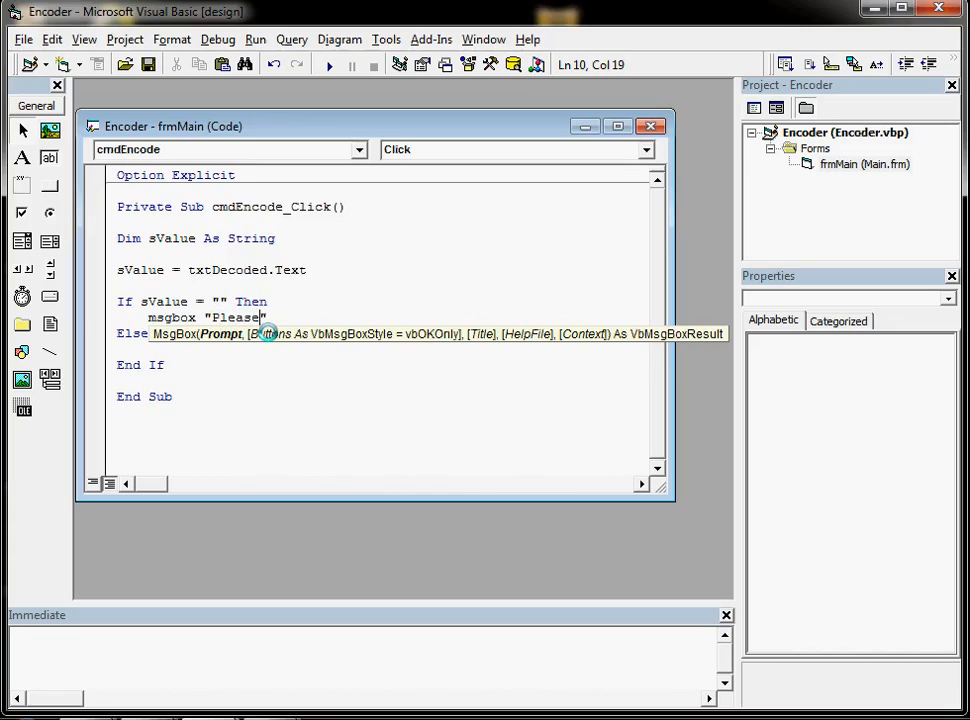
pyautogui.write('enter a value"')
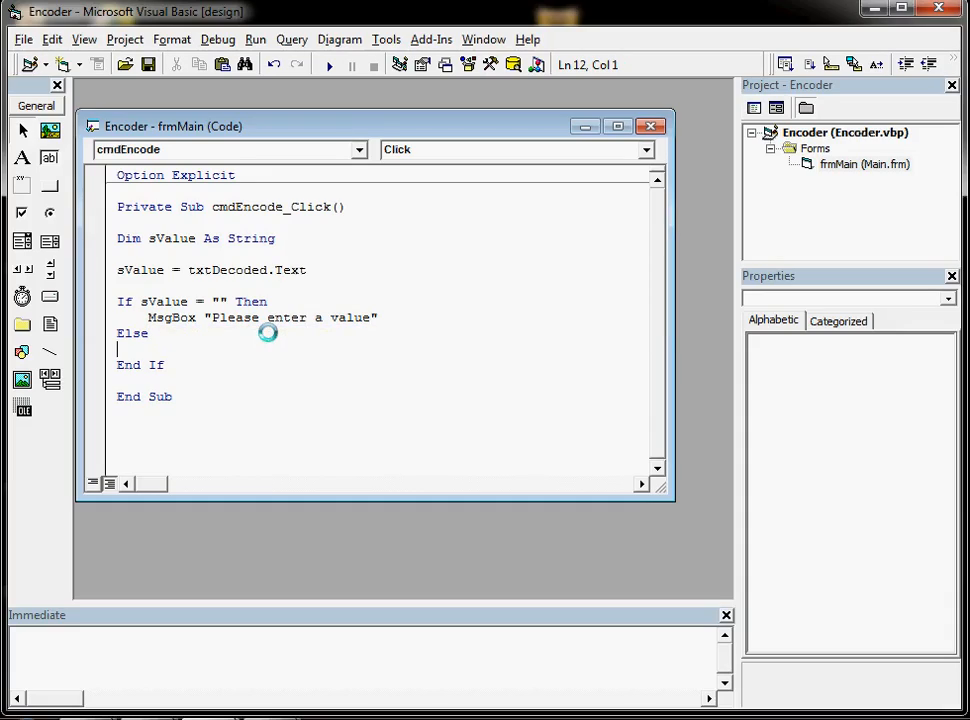
# Step: Add MsgBox sValue inside the Else branch
pyautogui.write('m')
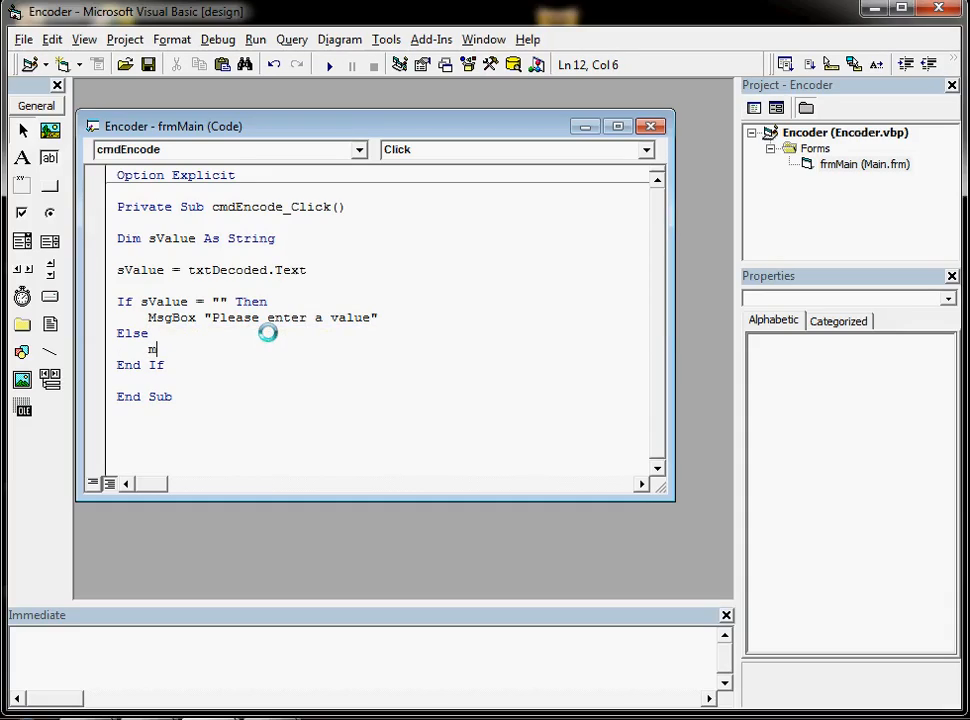
pyautogui.write('sgbox')
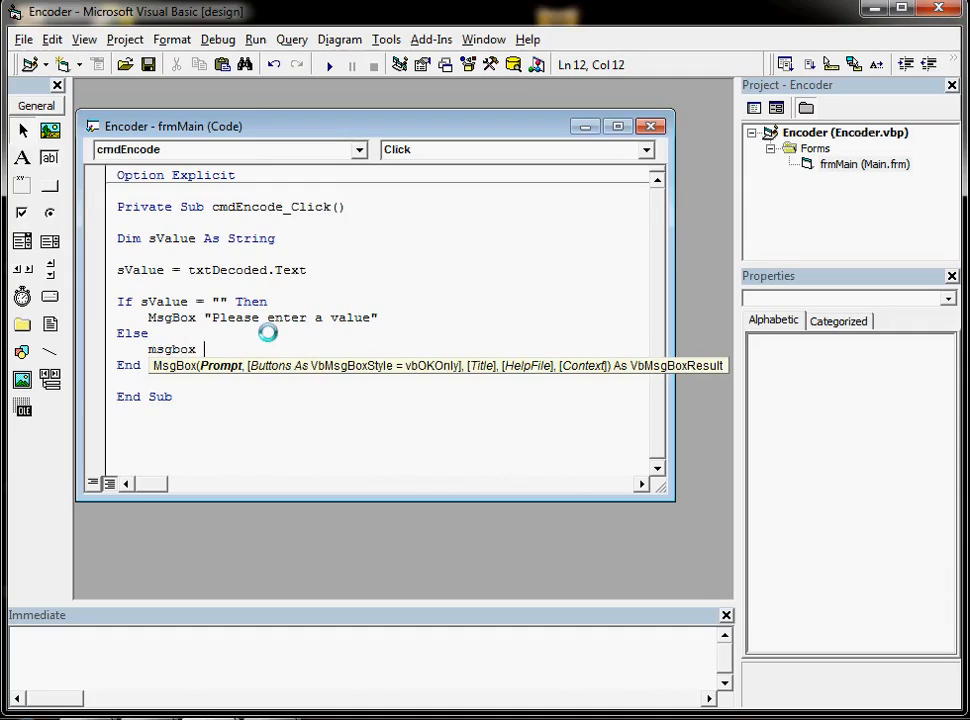
pyautogui.write('sv')
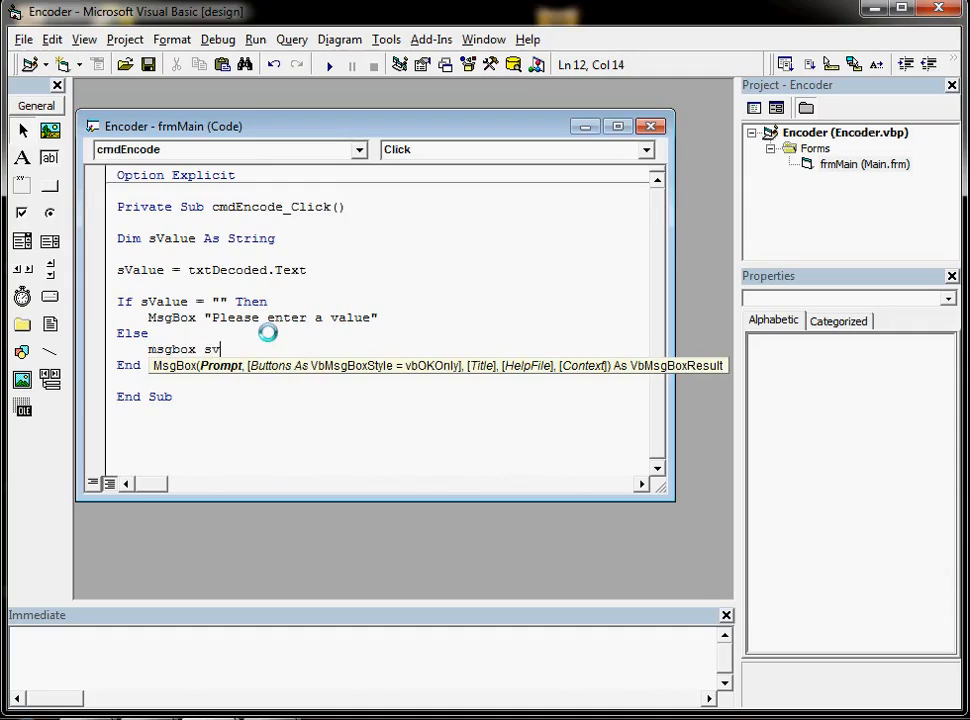
pyautogui.write('alue')
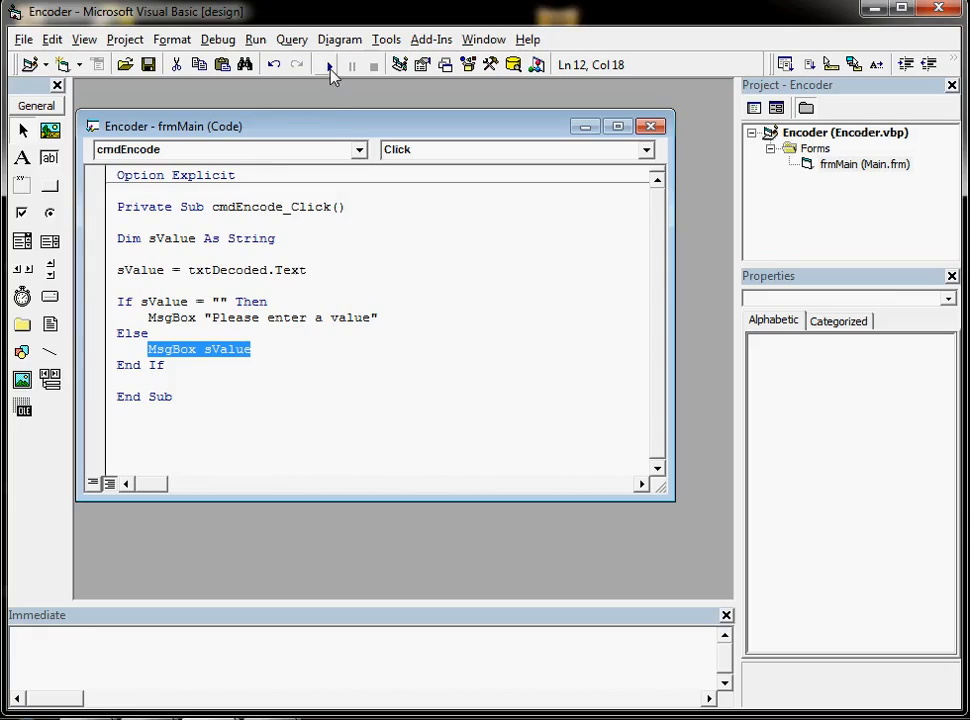
# Step: Run the form, confirm empty input warns, then confirm 123 echoes back
pyautogui.click(329, 64)
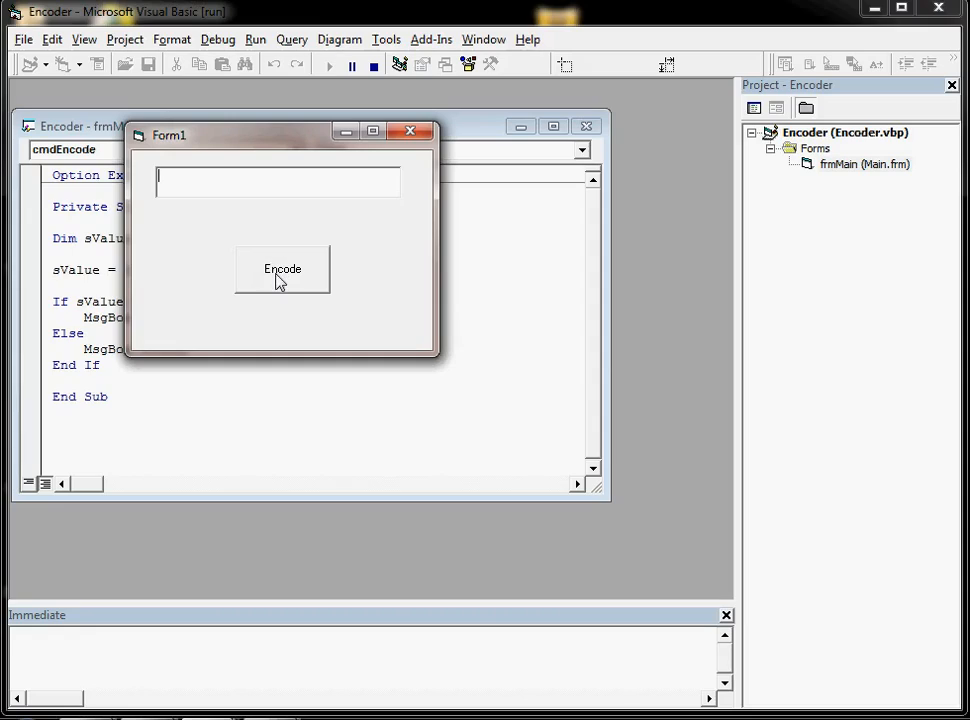
pyautogui.click(282, 268)
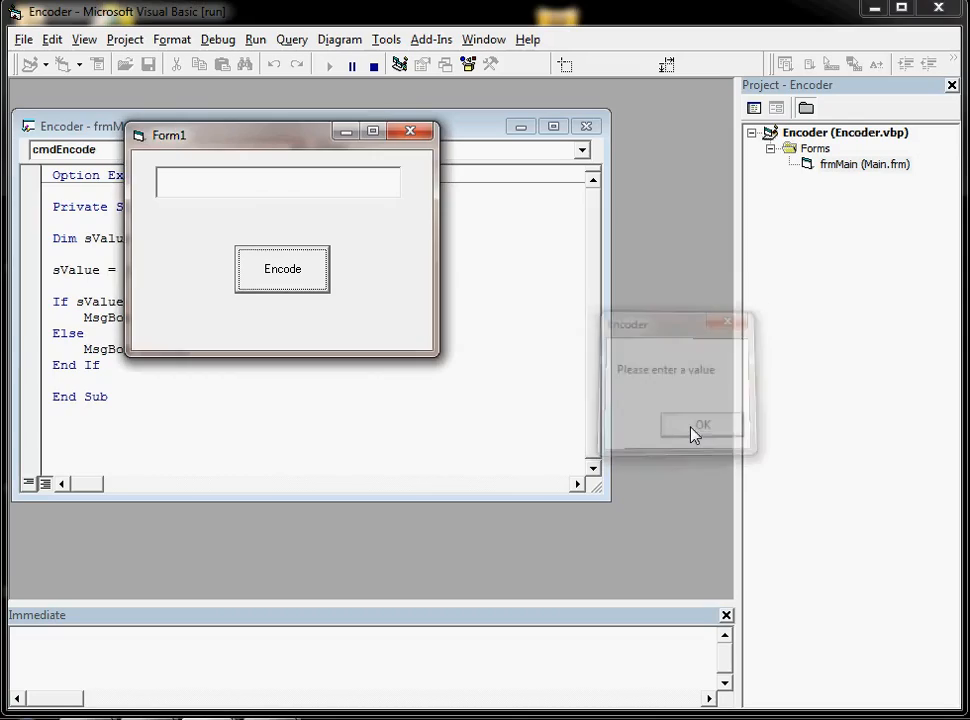
pyautogui.click(701, 424)
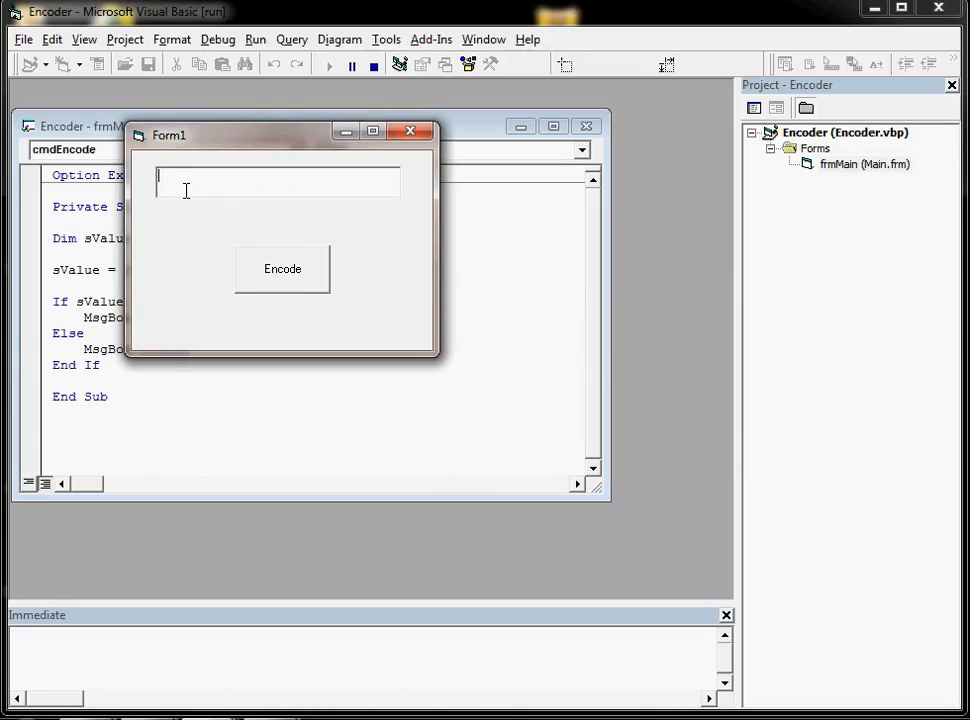
pyautogui.click(282, 268)
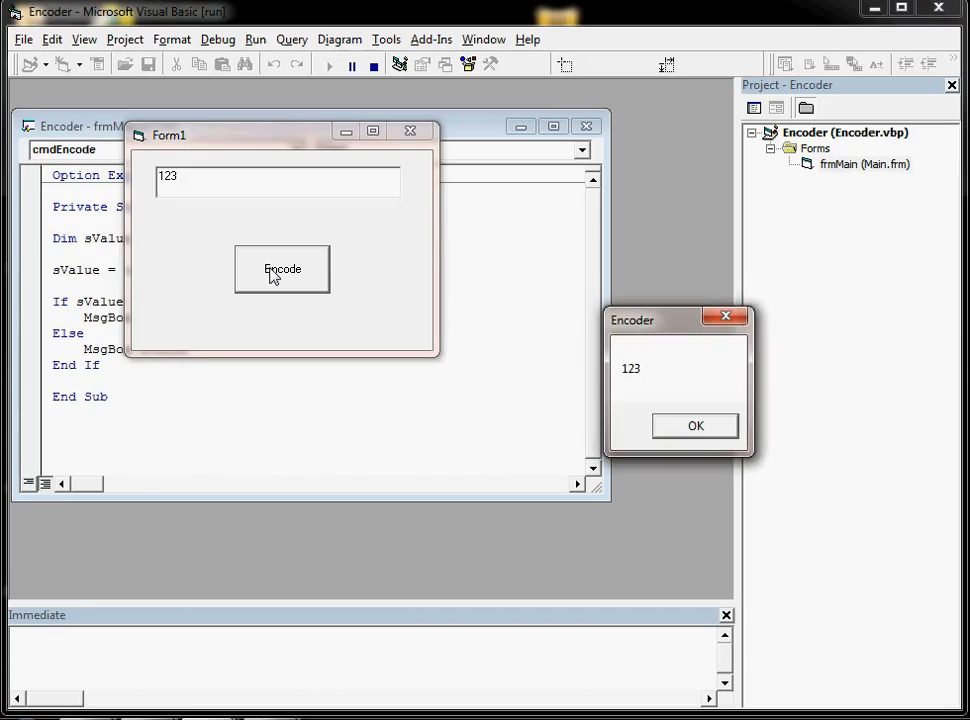
pyautogui.moveTo(685, 432)
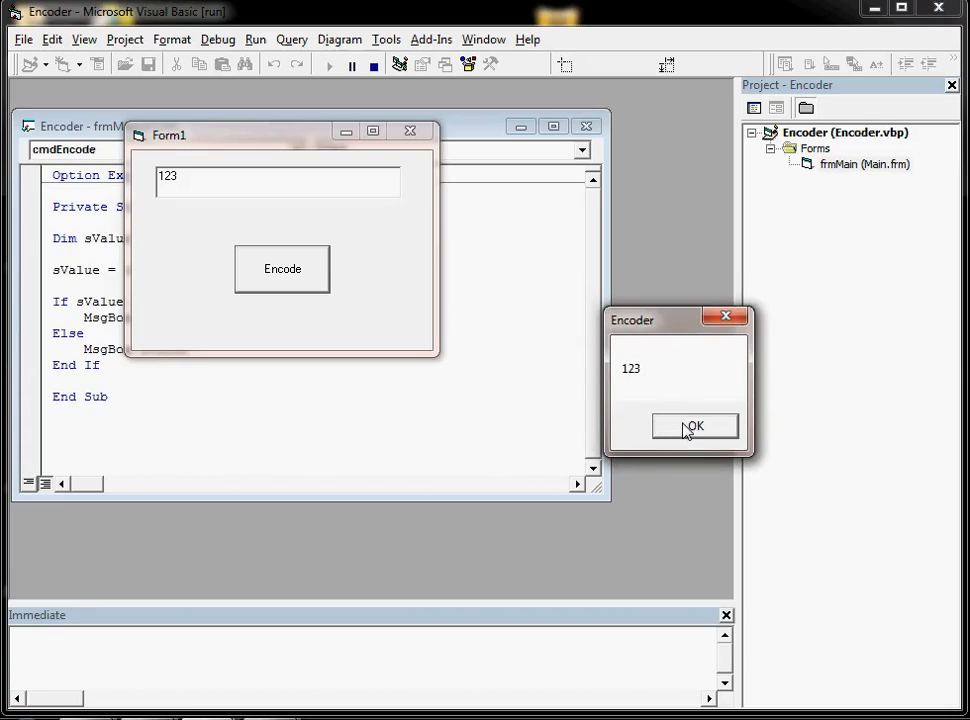
pyautogui.click(696, 425)
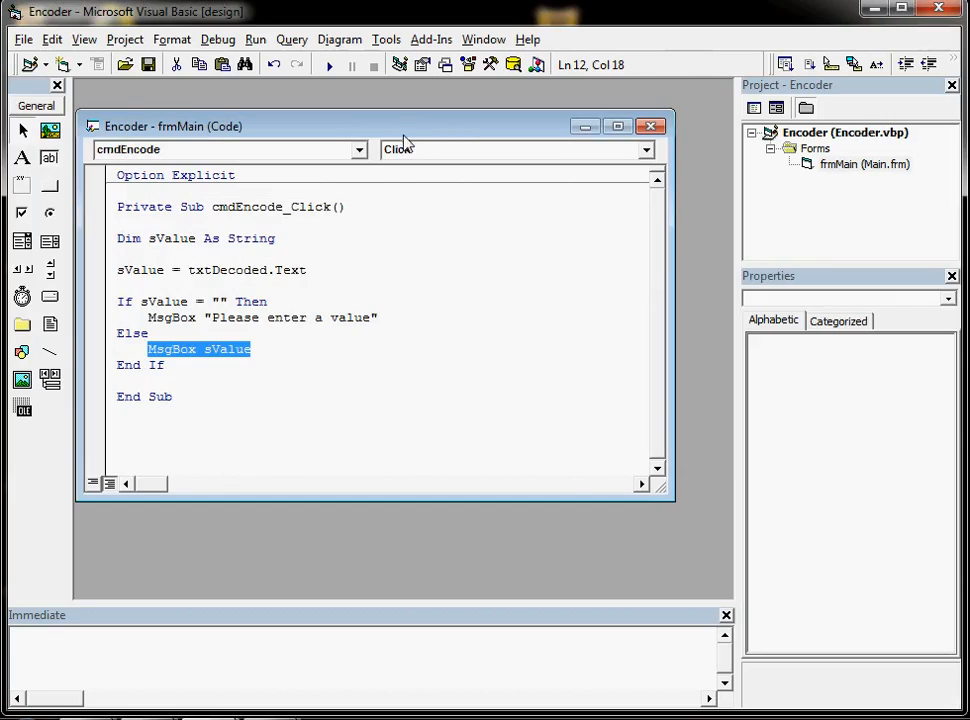
# Step: Set a breakpoint on the If sValue = "" Then line and submit an empty form
pyautogui.click(96, 301)
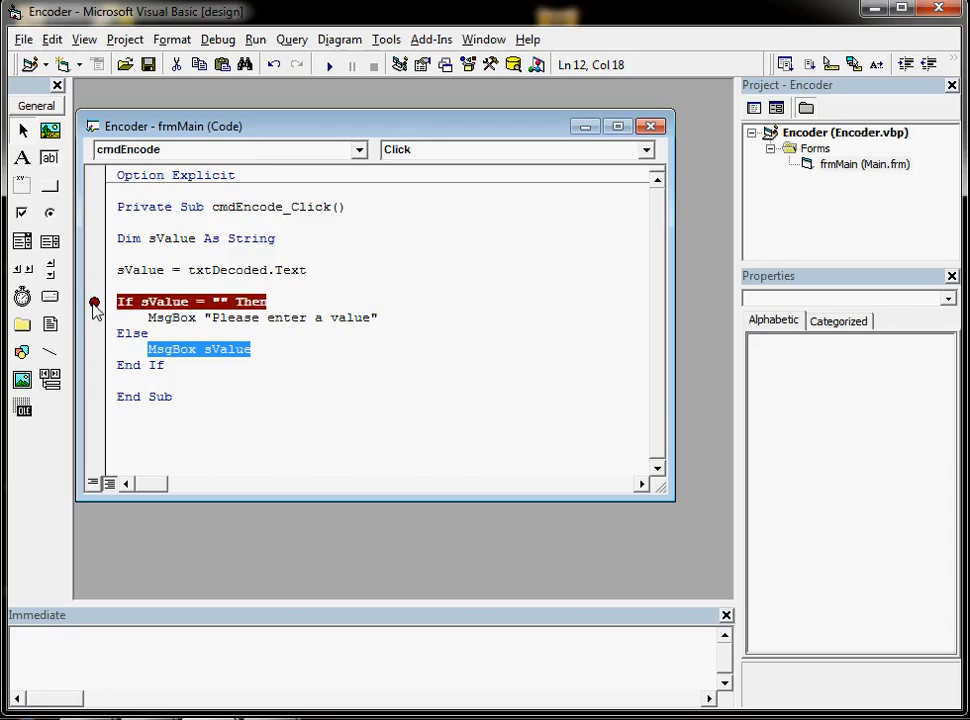
pyautogui.click(347, 64)
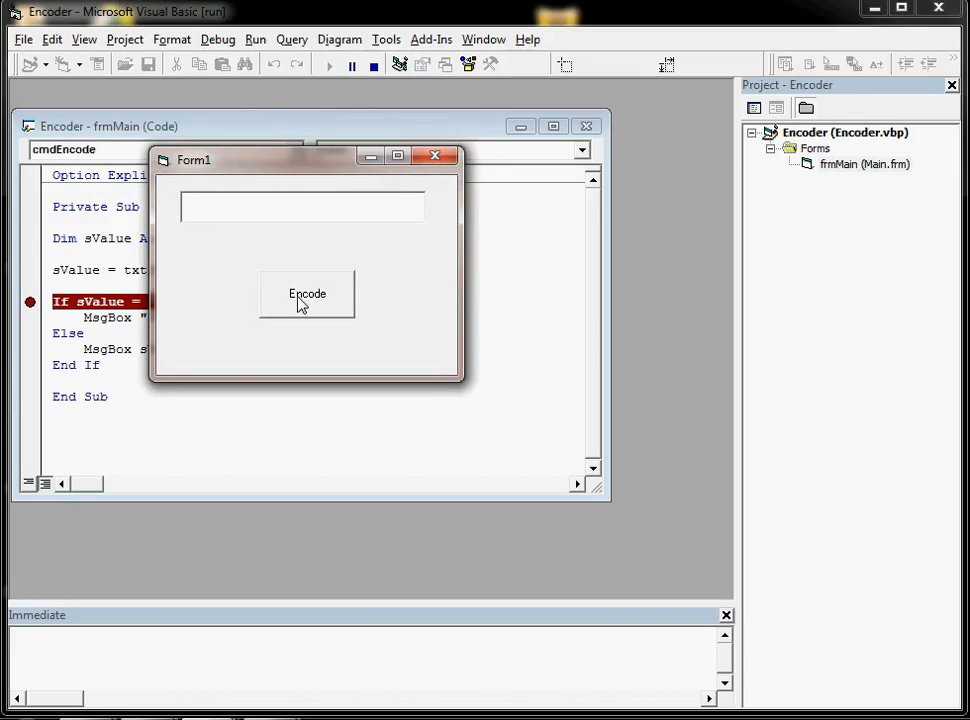
pyautogui.click(307, 293)
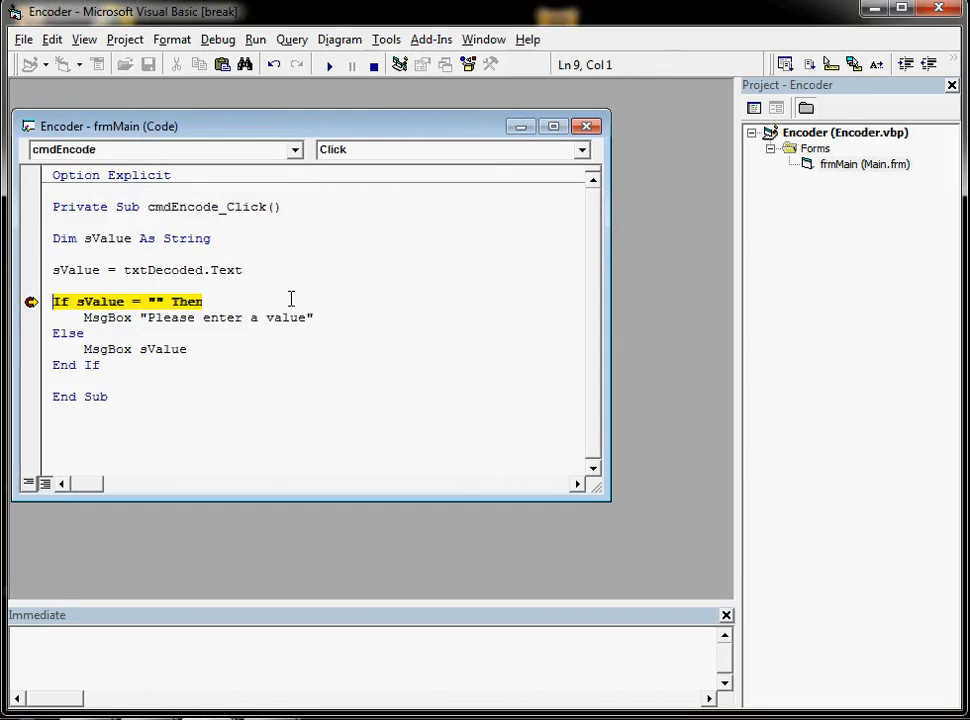
# Step: Step through to the "Please enter a value" warning, dismiss it, and continue
pyautogui.press('F8')
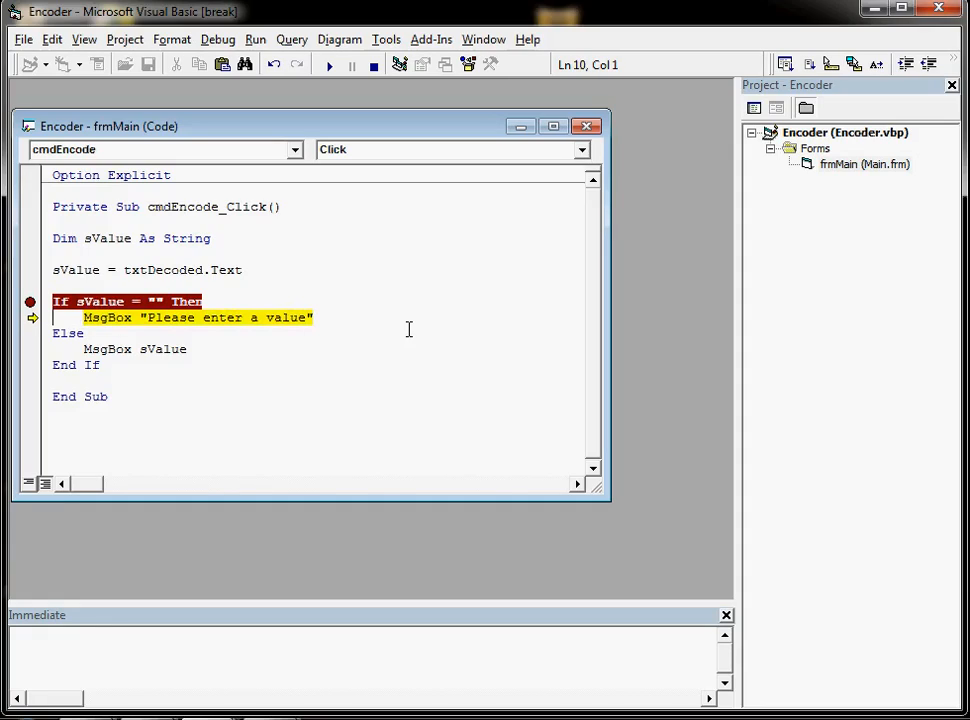
pyautogui.click(326, 64)
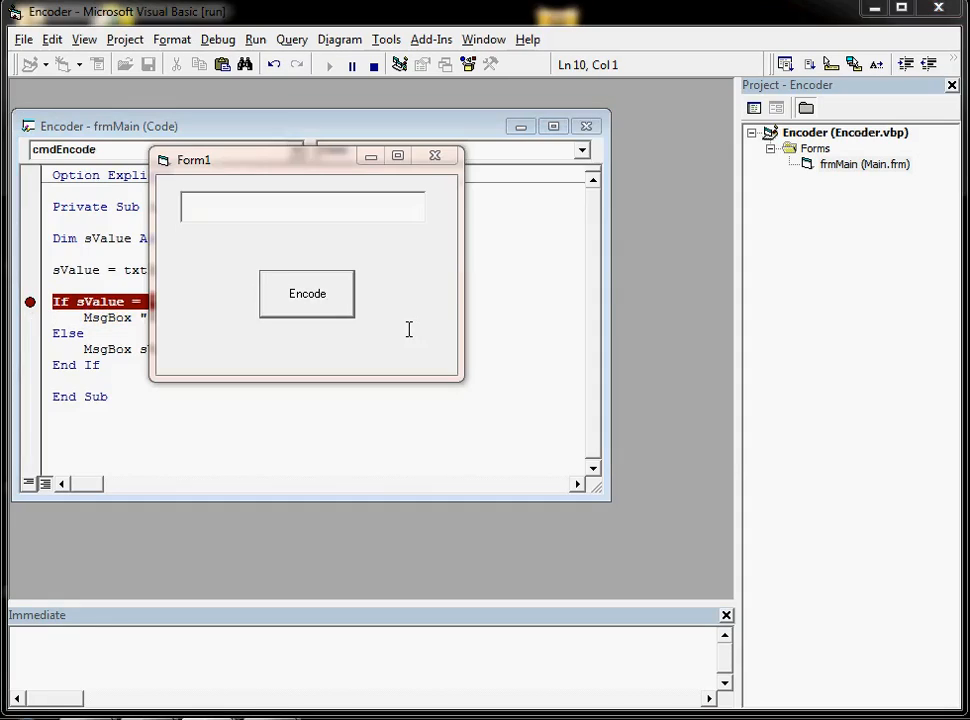
pyautogui.click(307, 293)
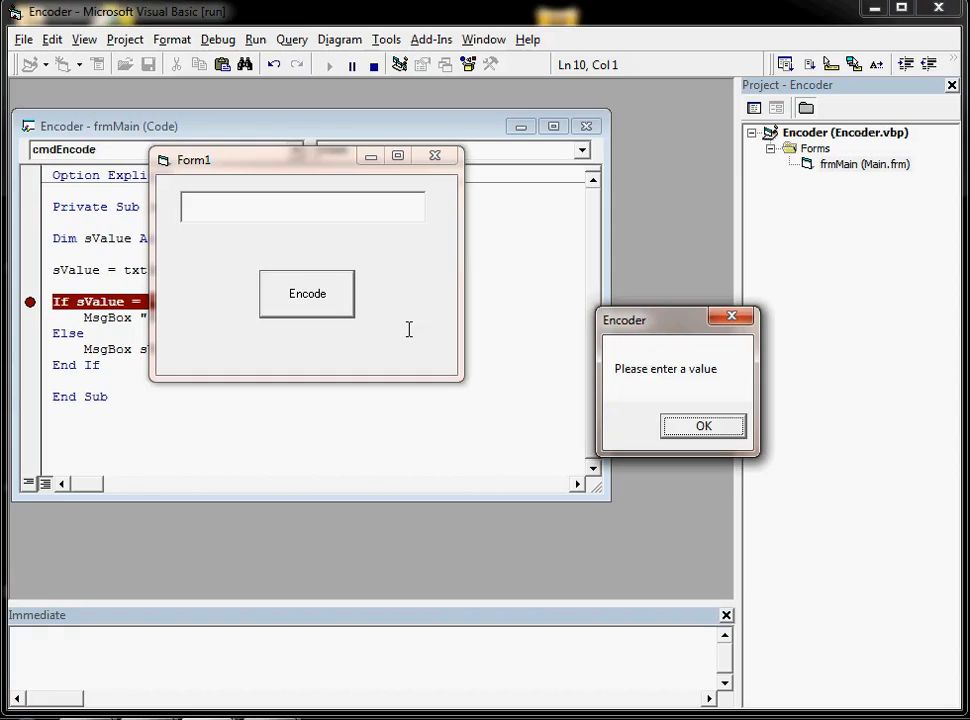
pyautogui.click(704, 426)
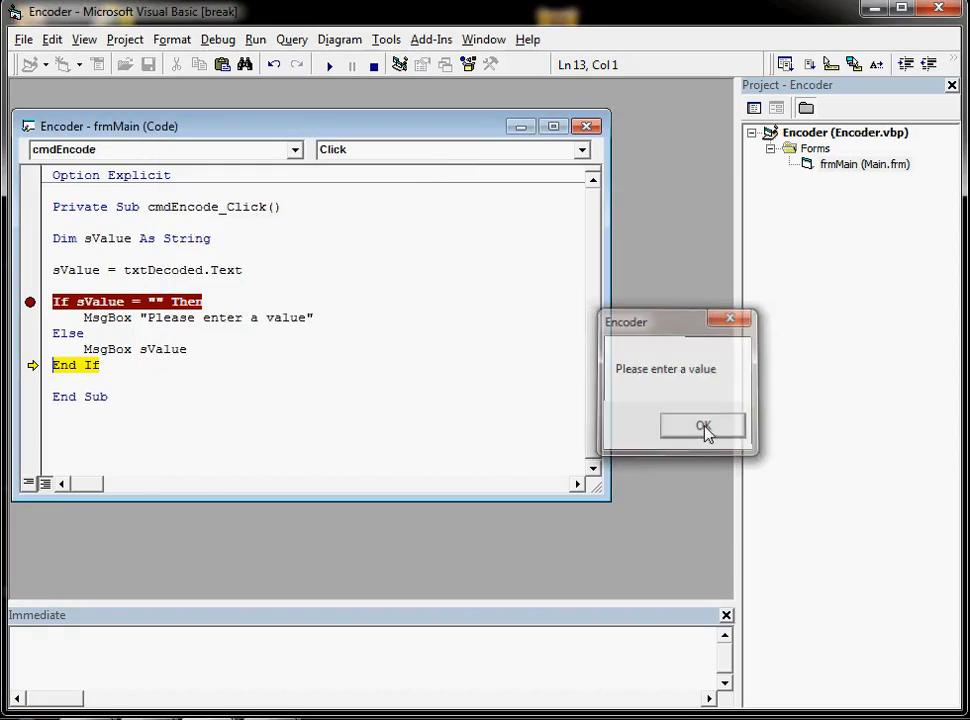
pyautogui.click(706, 425)
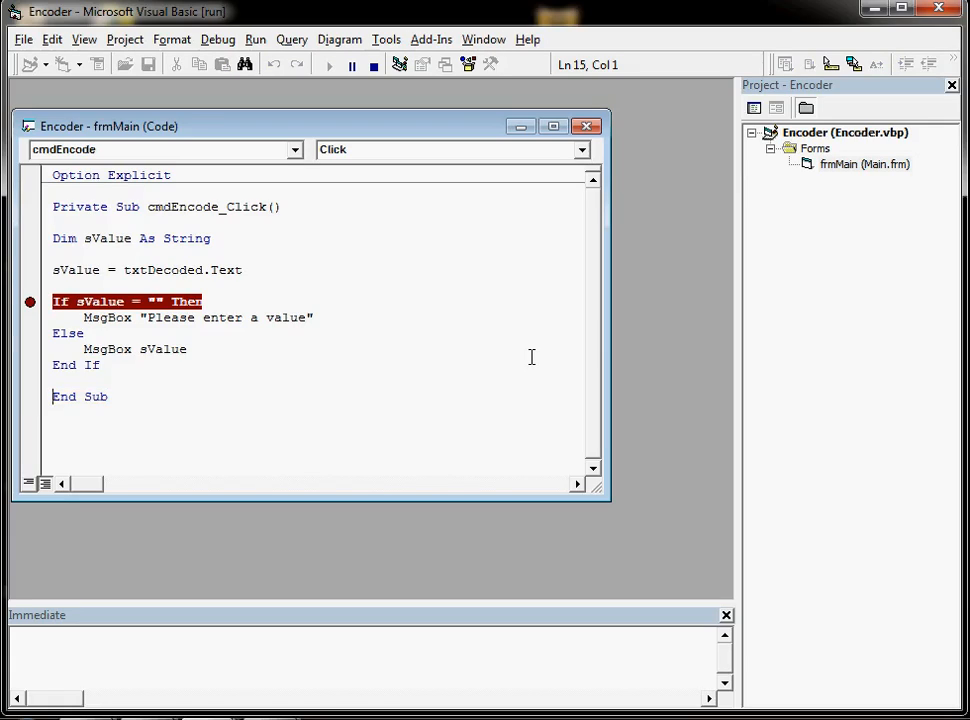
pyautogui.moveTo(397, 231)
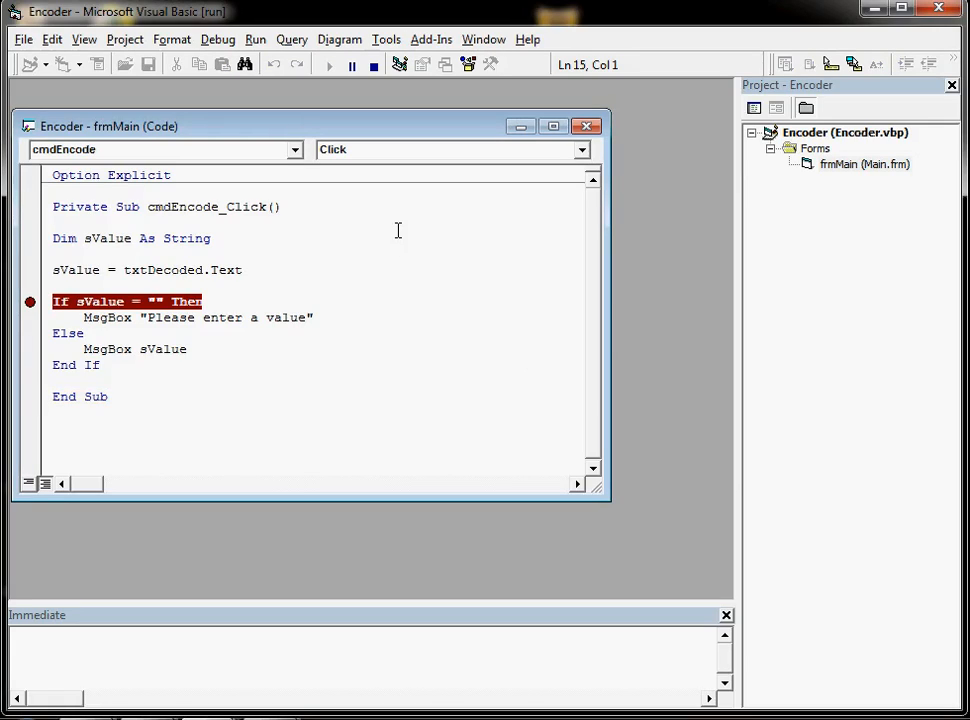
# Step: Submit 123, step through the Else branch, and dismiss the 123 message
pyautogui.click(327, 64)
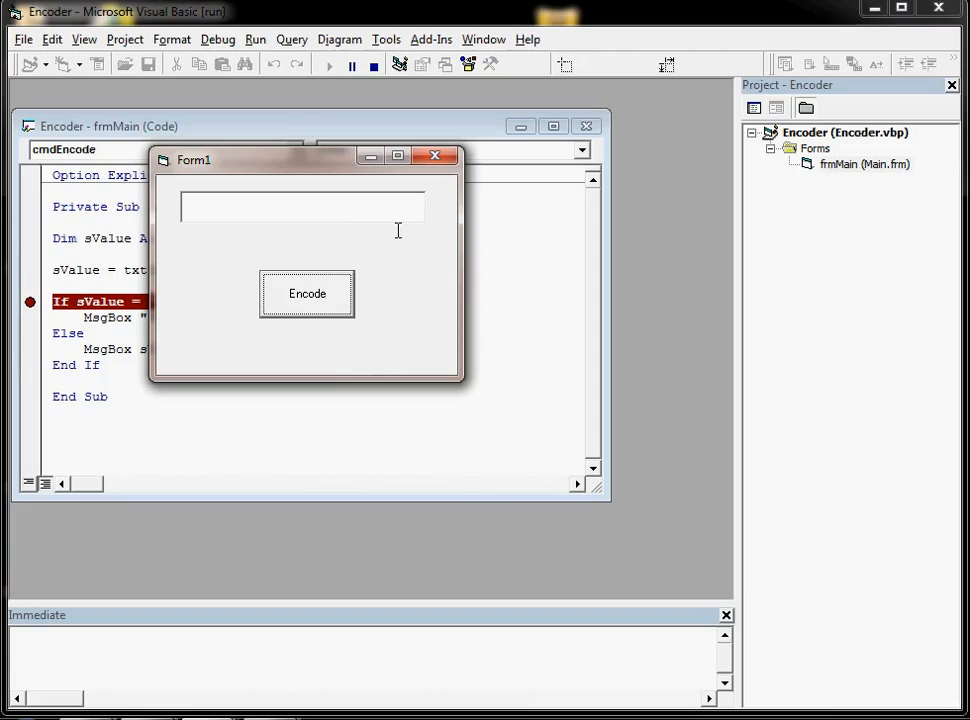
pyautogui.write('123')
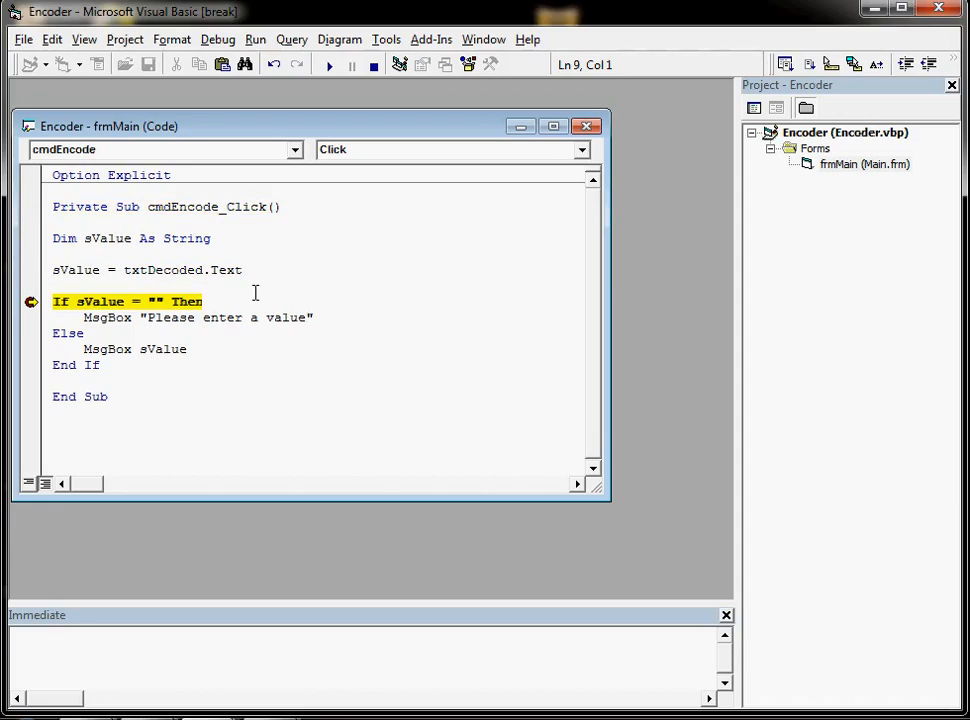
pyautogui.moveTo(108, 301)
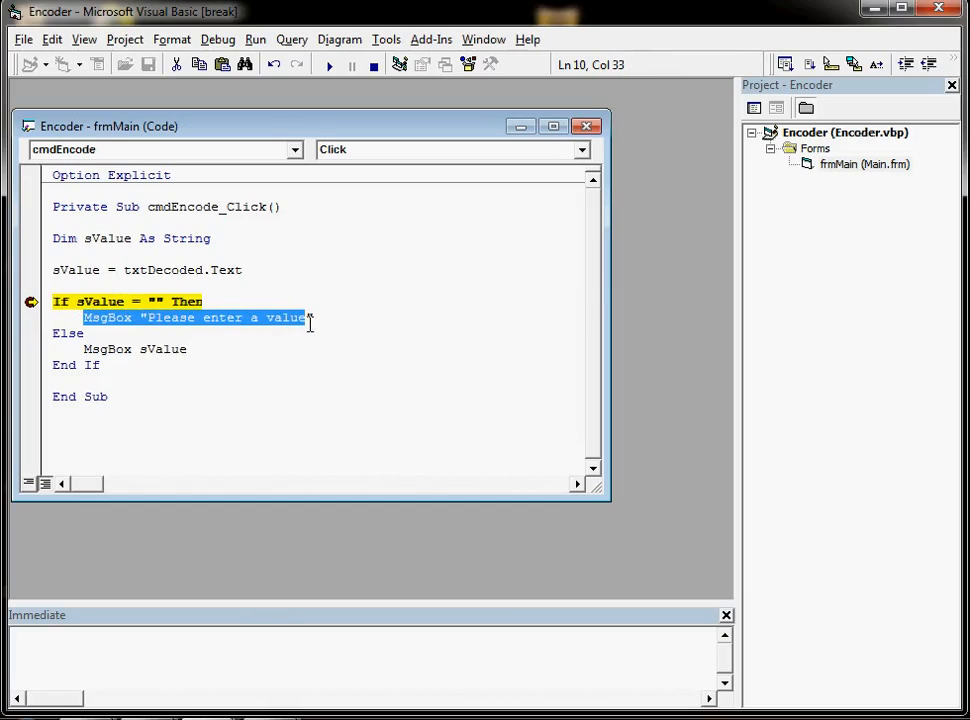
pyautogui.click(205, 301)
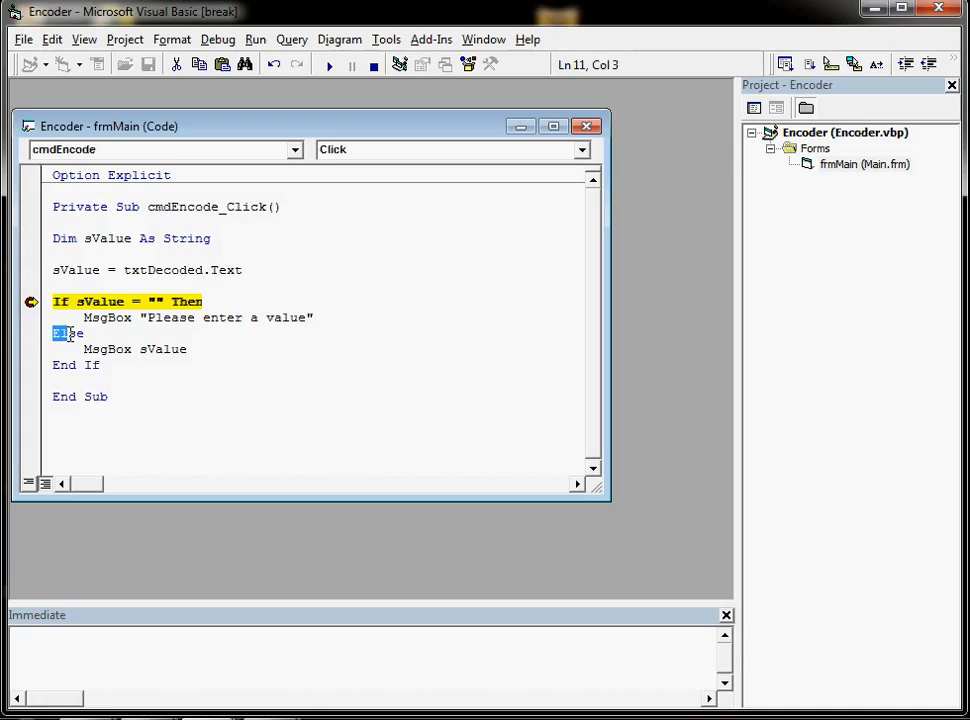
pyautogui.click(307, 293)
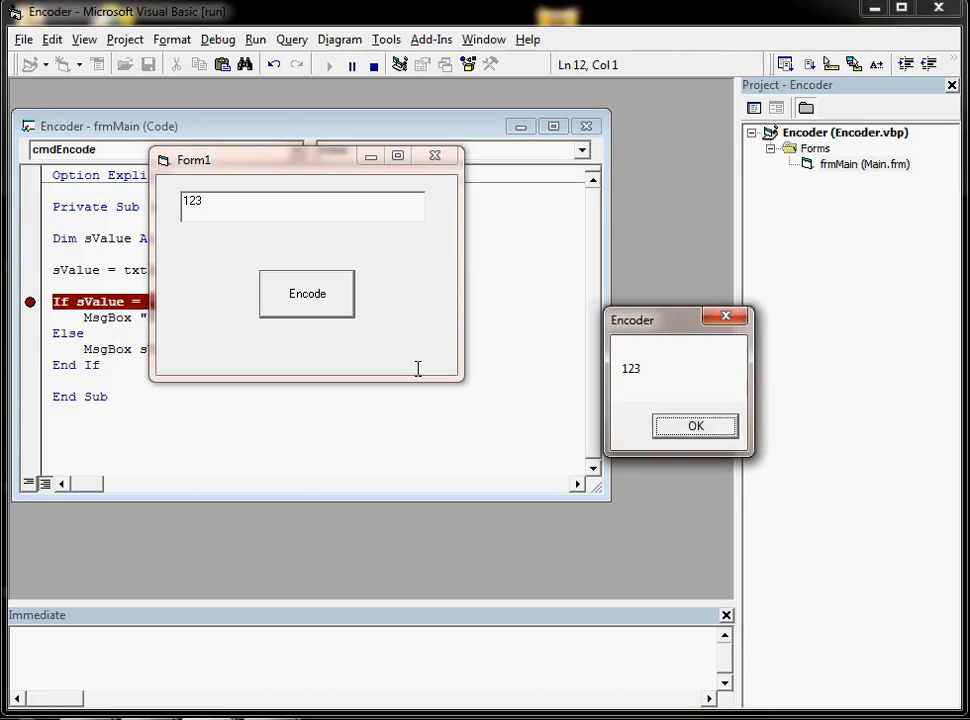
pyautogui.click(695, 426)
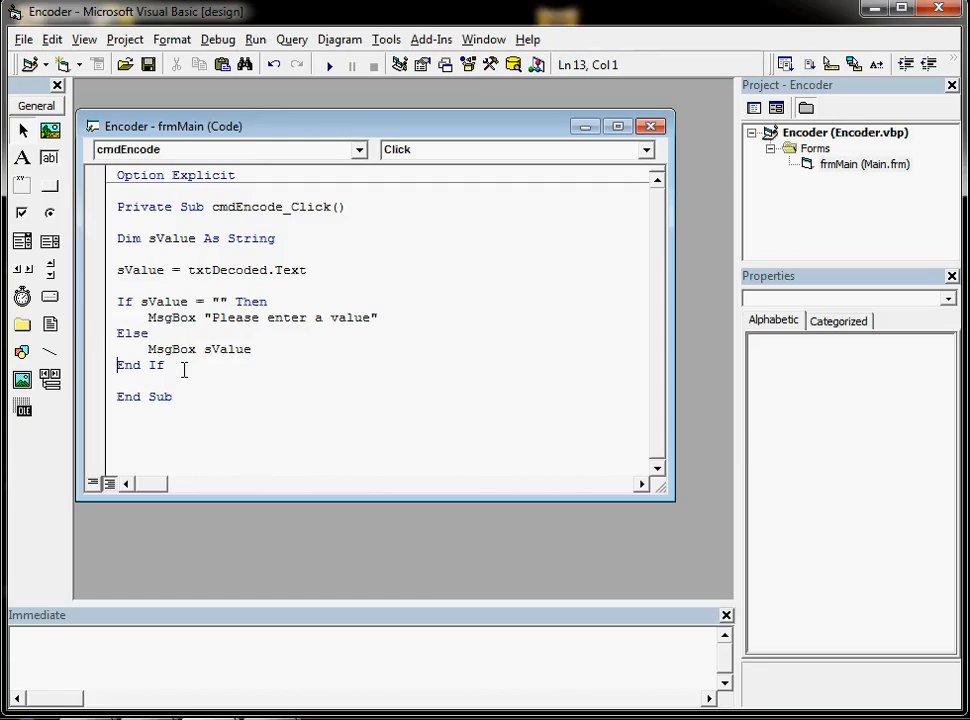
# Step: Enlarge the code window and add a commented If Not sValue = "" Then block with "Please enter a code" messages
pyautogui.moveTo(117, 301); pyautogui.dragTo(170, 365)
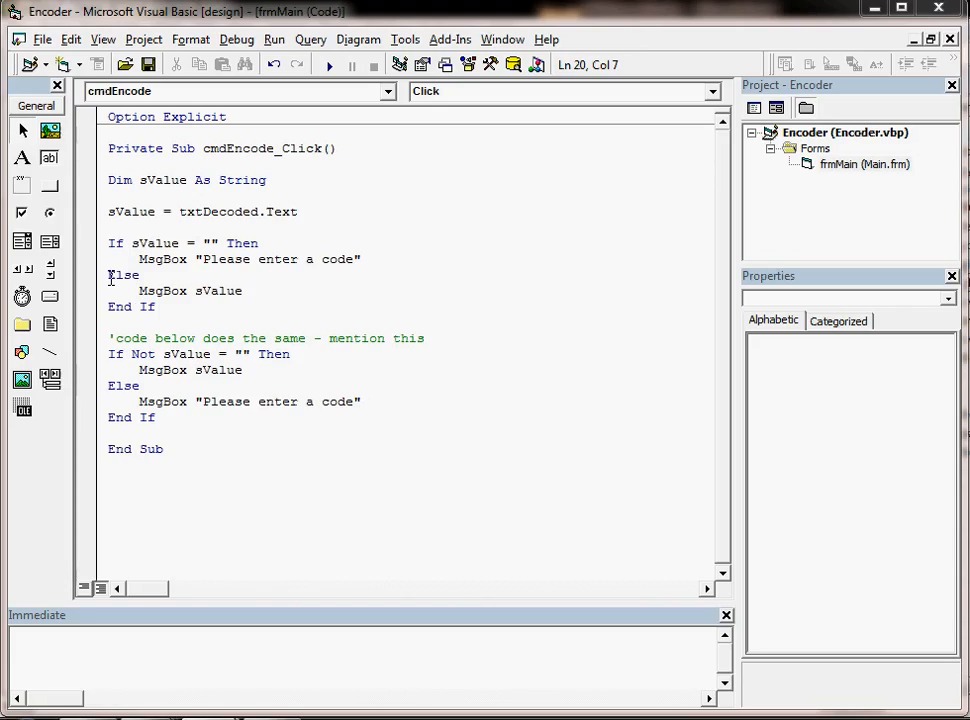
pyautogui.moveTo(108, 354); pyautogui.dragTo(155, 417)
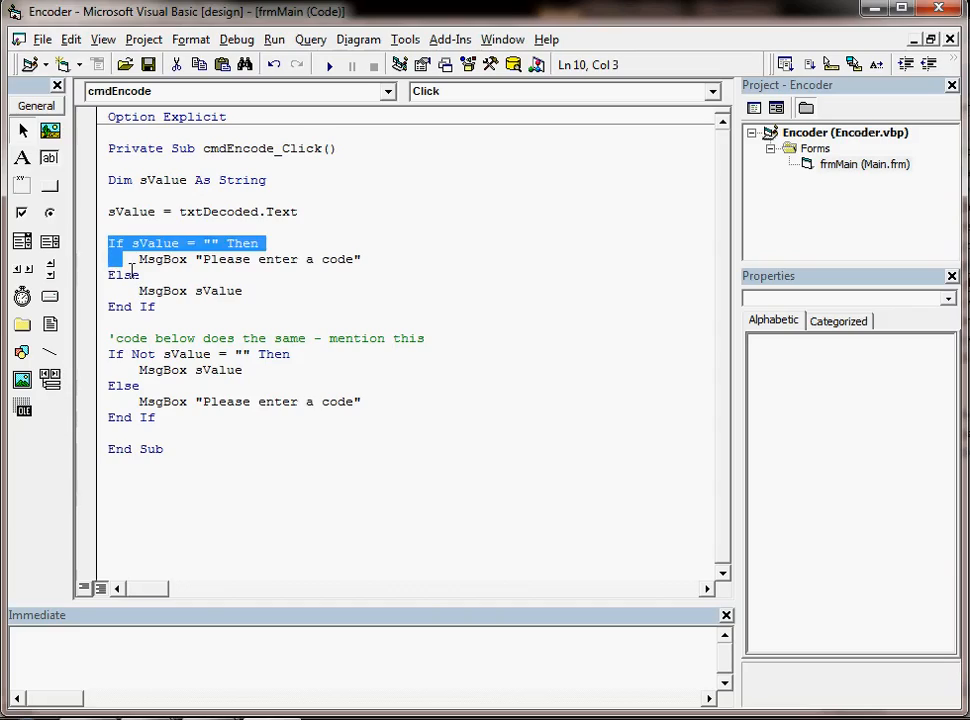
pyautogui.moveTo(110, 243); pyautogui.dragTo(155, 307)
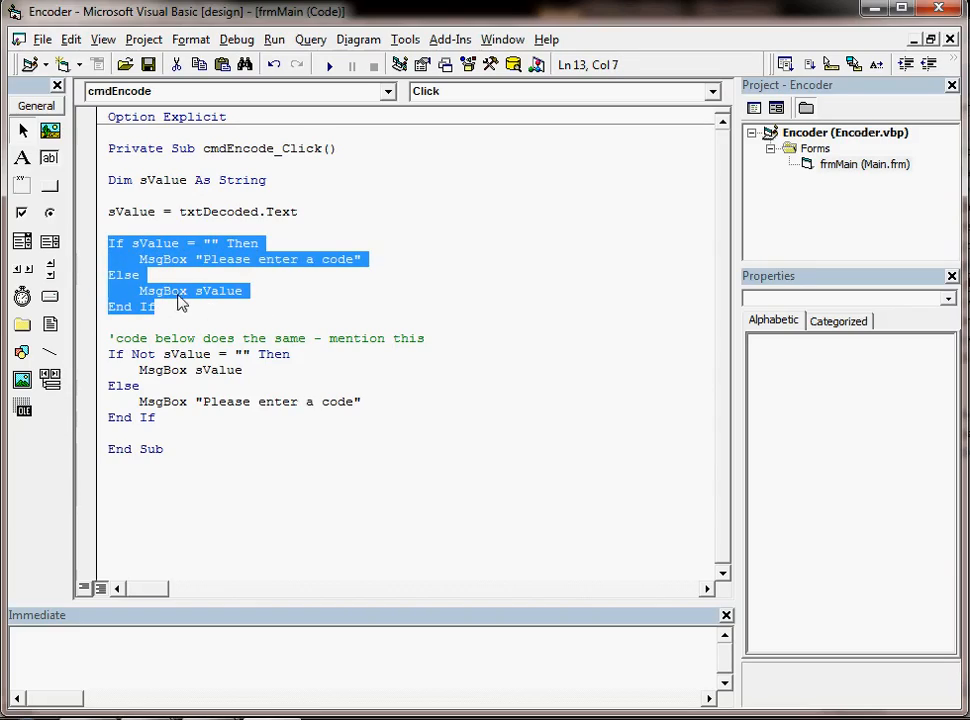
pyautogui.click(116, 370)
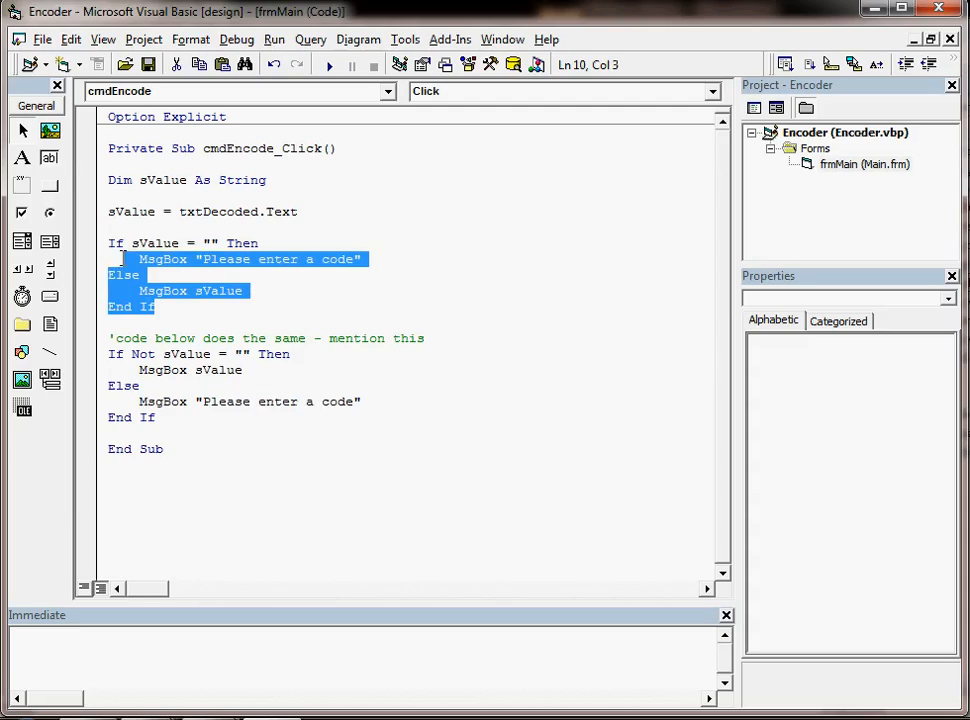
pyautogui.click(160, 417)
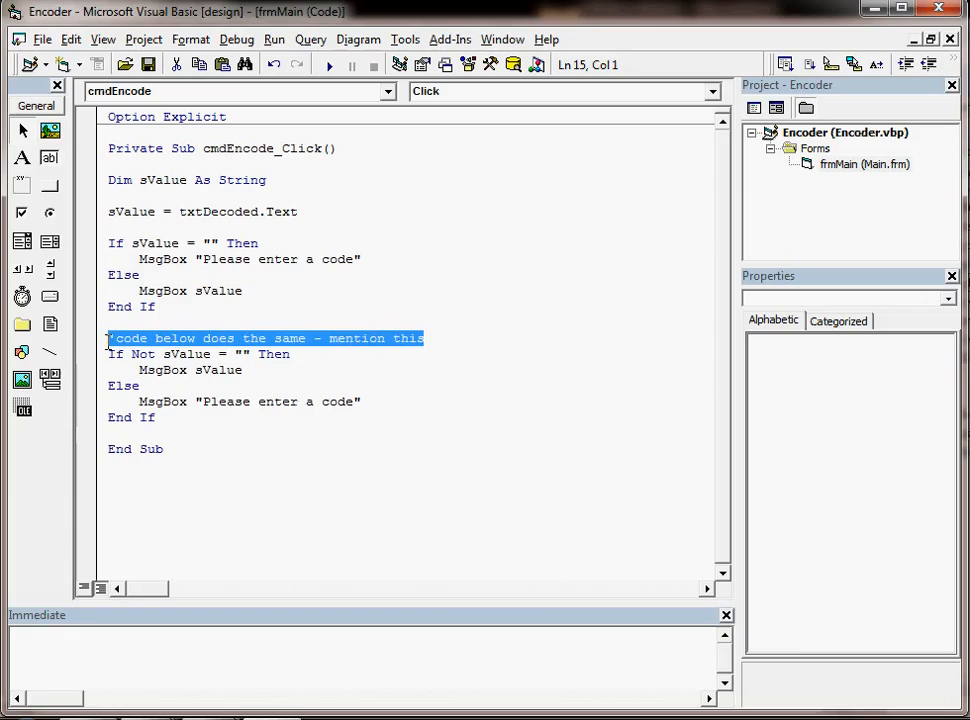
pyautogui.moveTo(579, 377)
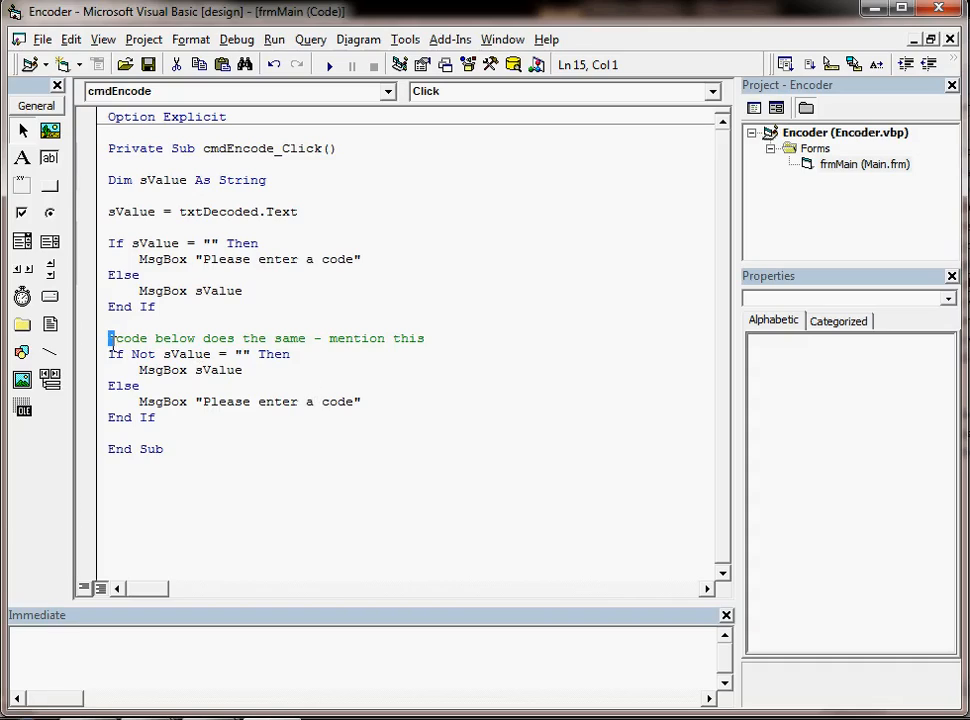
pyautogui.moveTo(108, 338); pyautogui.dragTo(424, 338)
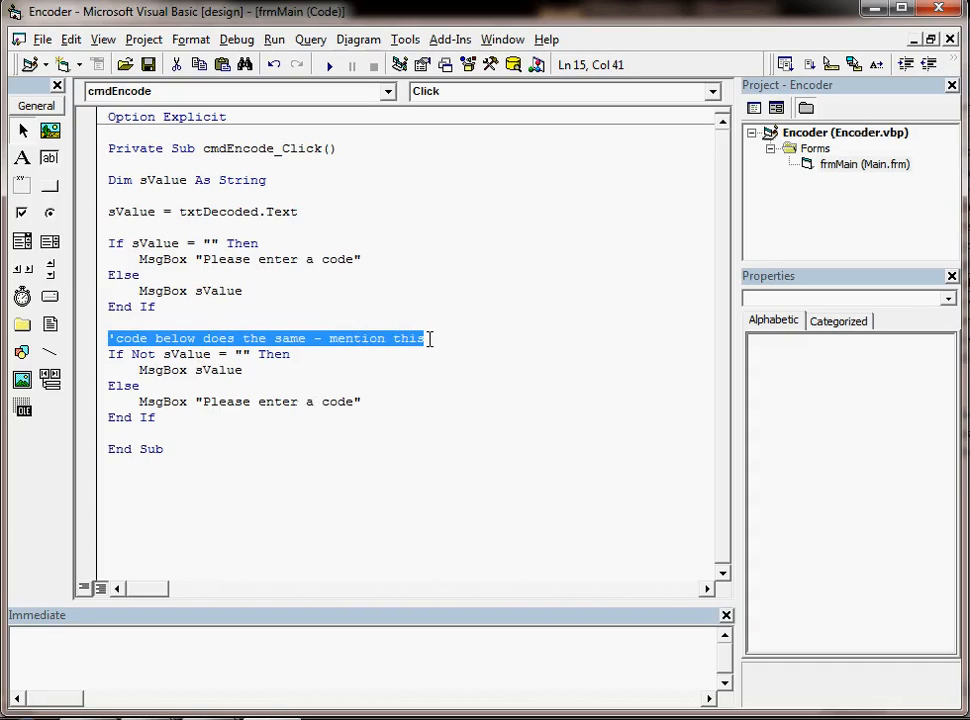